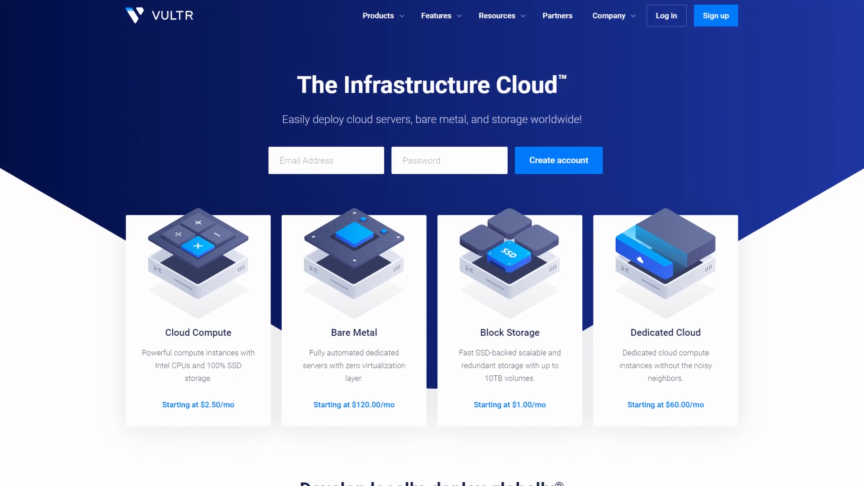
Scroll down through the Vultr homepage overview to the server size choices
scroll(down, 3)
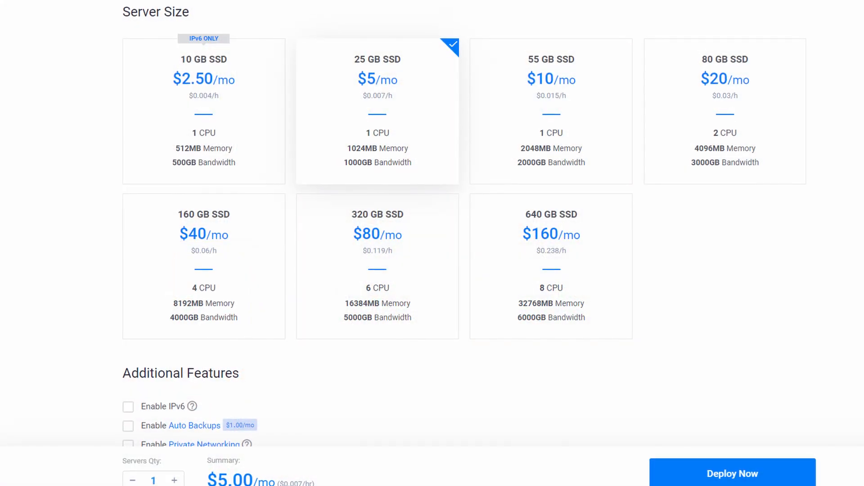
scroll(down, 3)
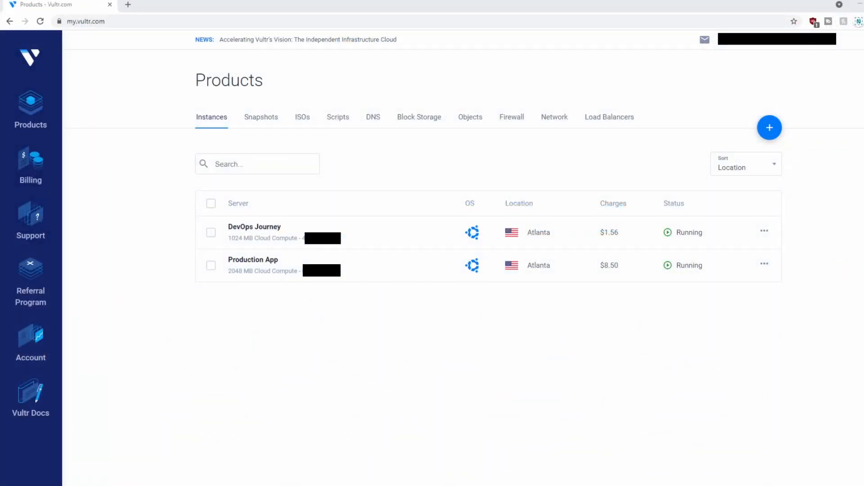
mouse_move(94, 196)
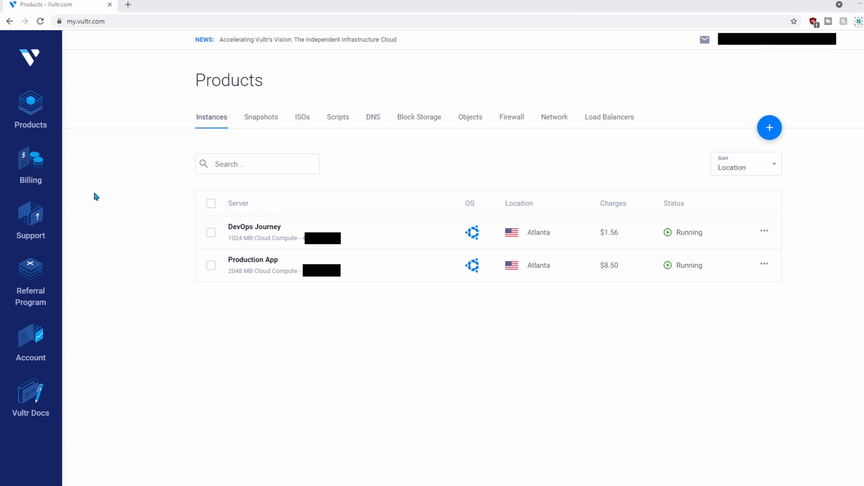
mouse_move(30, 160)
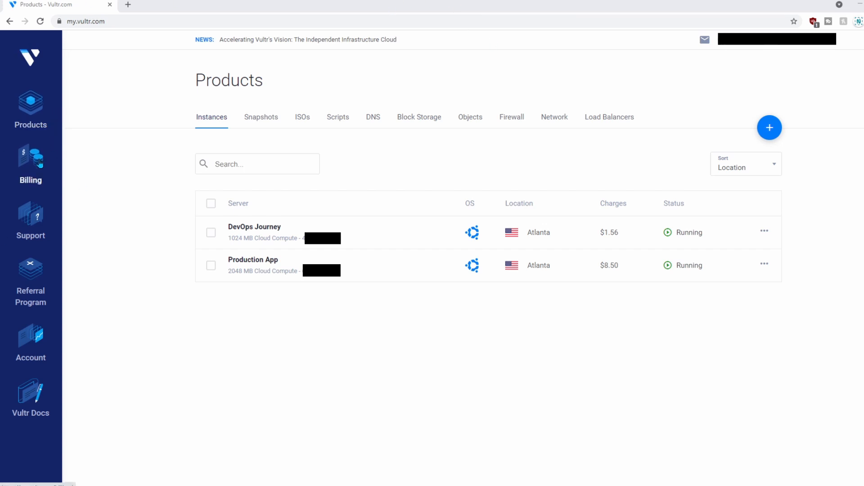
mouse_move(263, 243)
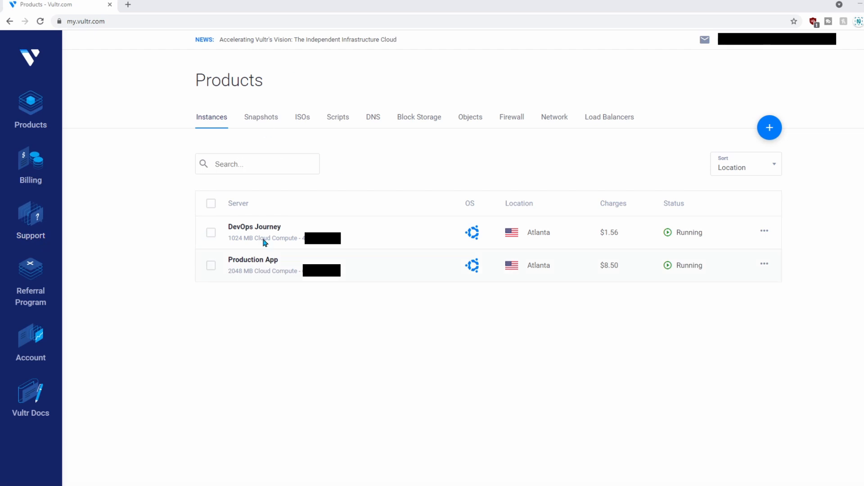
mouse_move(321, 286)
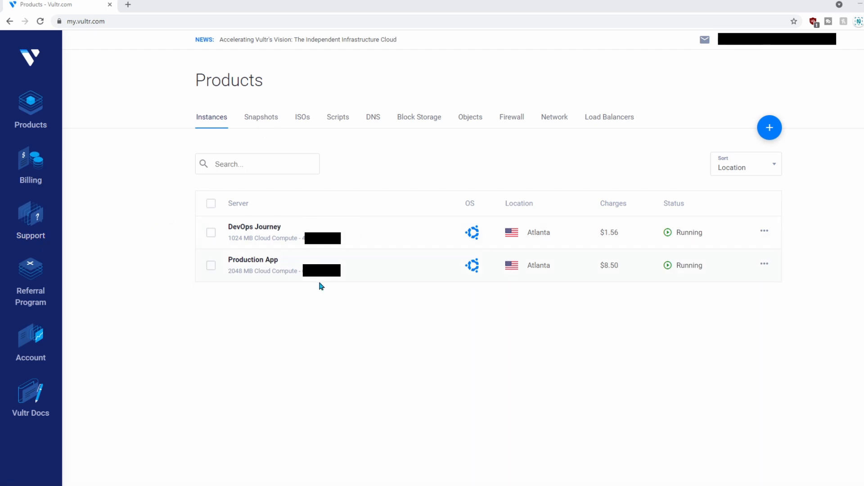
mouse_move(392, 311)
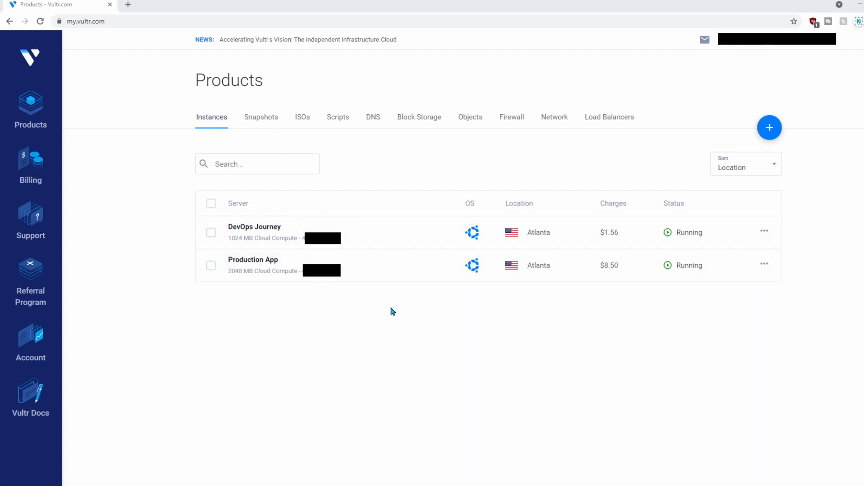
mouse_move(798, 125)
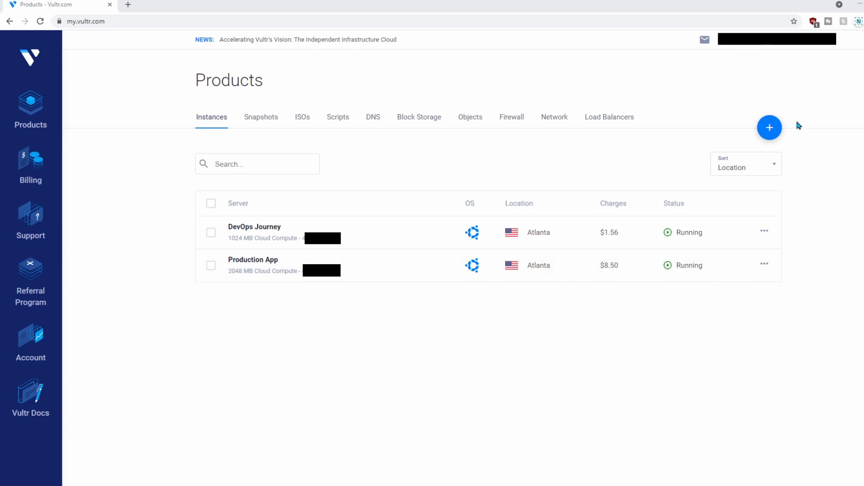
Choose Deploy New Server from the + add-product menu on Products > Instances
click(769, 127)
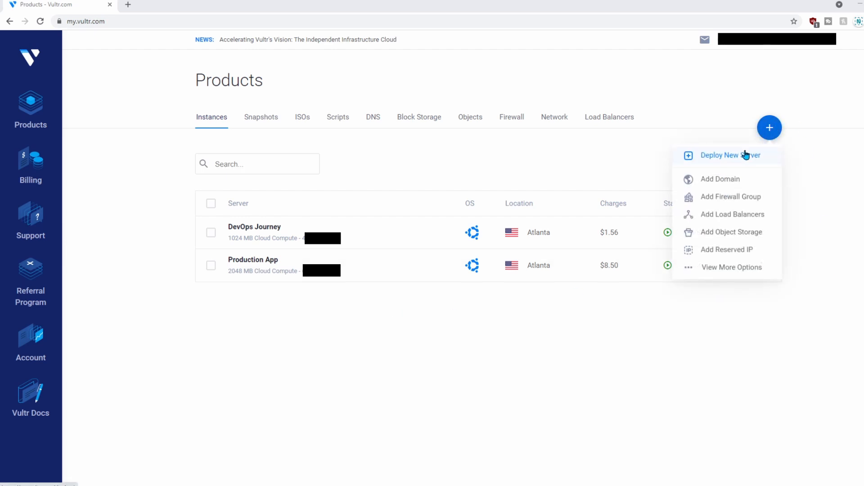
click(730, 155)
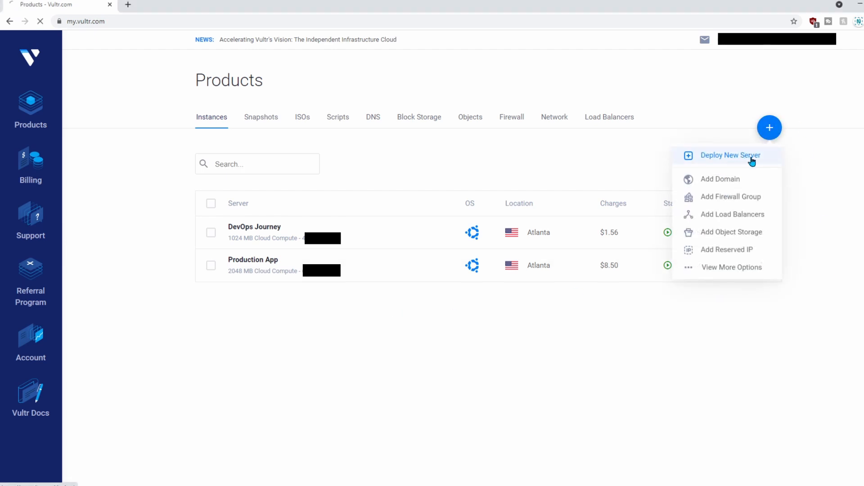
Begin deploying a new server and scroll down to the Server Location cards
click(729, 155)
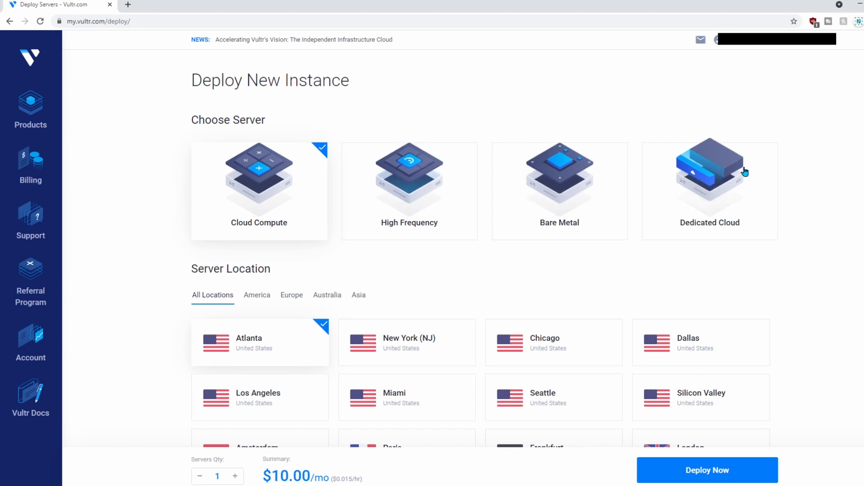
mouse_move(376, 307)
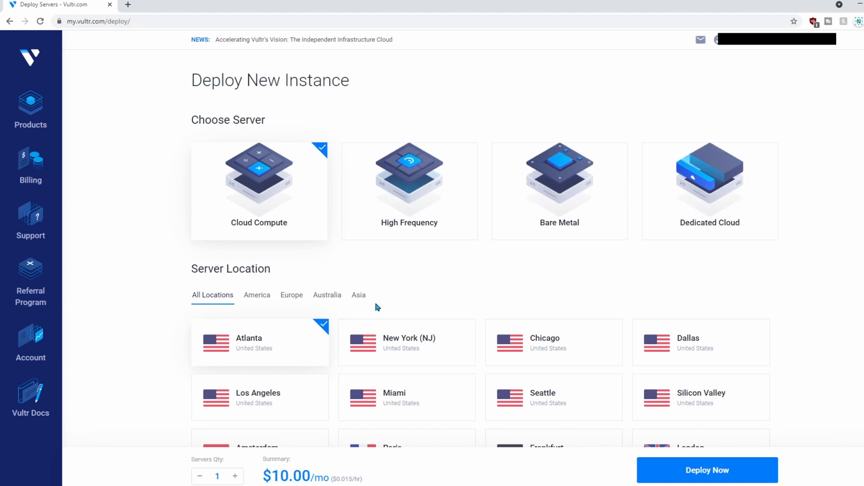
mouse_move(285, 271)
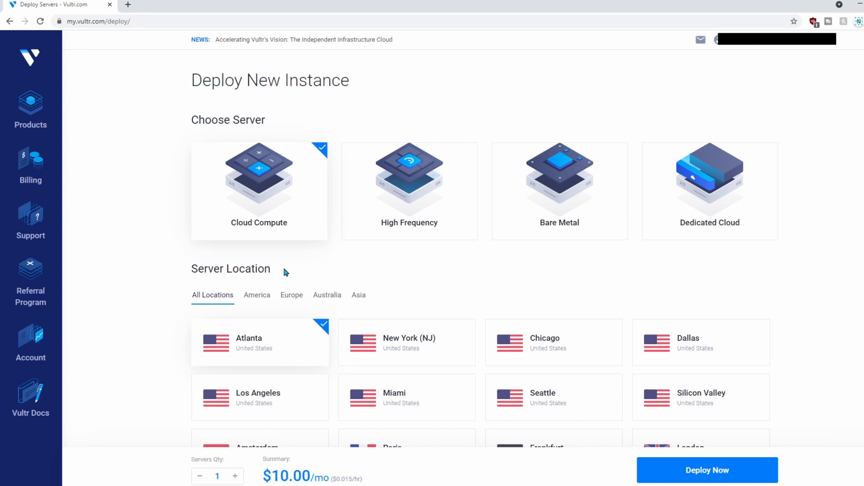
mouse_move(338, 279)
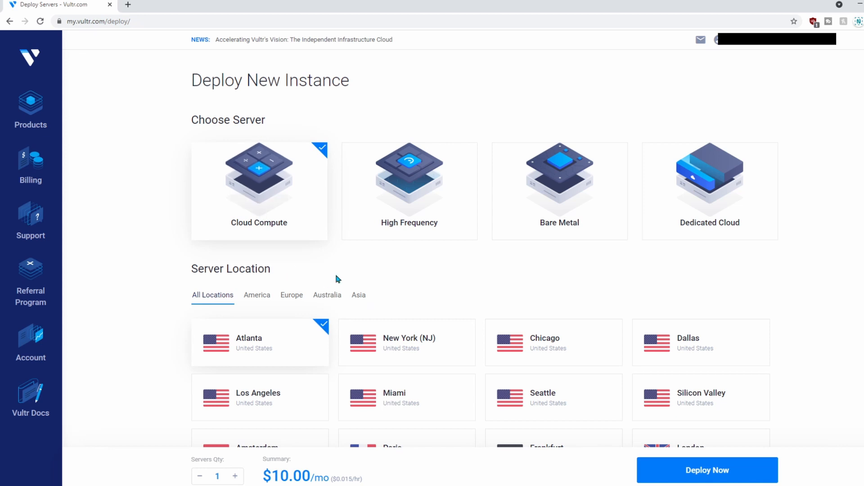
mouse_move(197, 272)
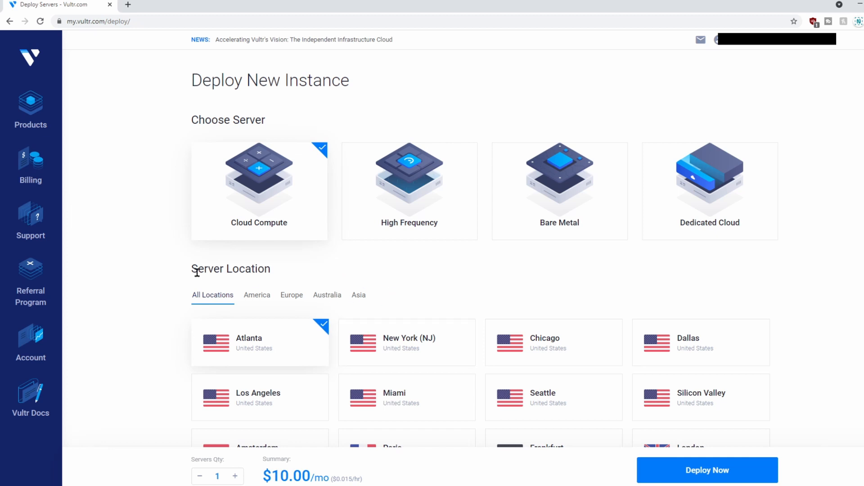
scroll(down, 3)
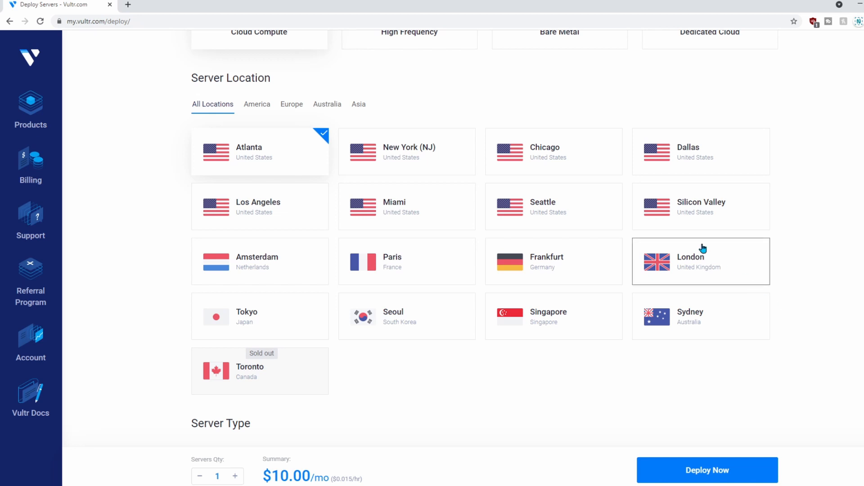
mouse_move(625, 256)
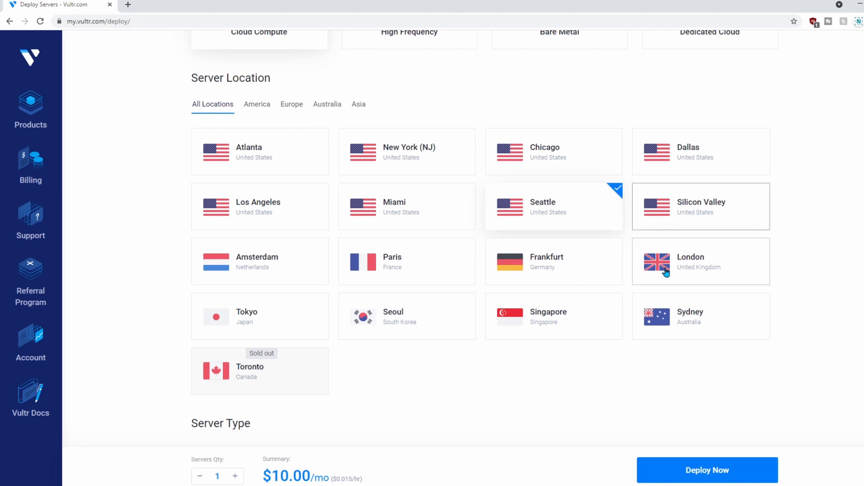
Select Ubuntu 18.04 x64 as server type and the 25 GB SSD $5/mo plan
scroll(down, 3)
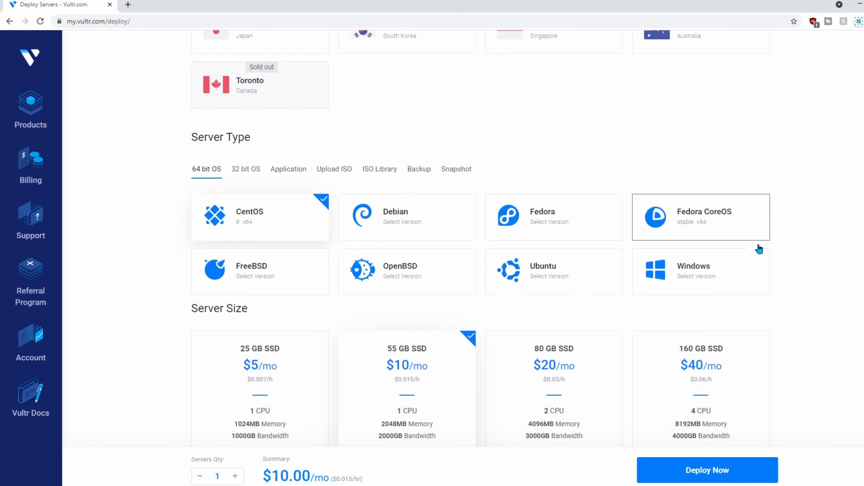
scroll(down, 3)
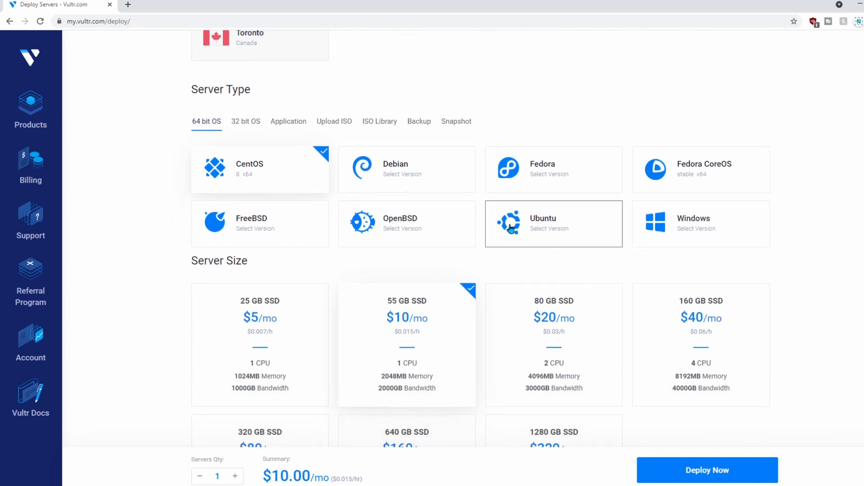
click(549, 228)
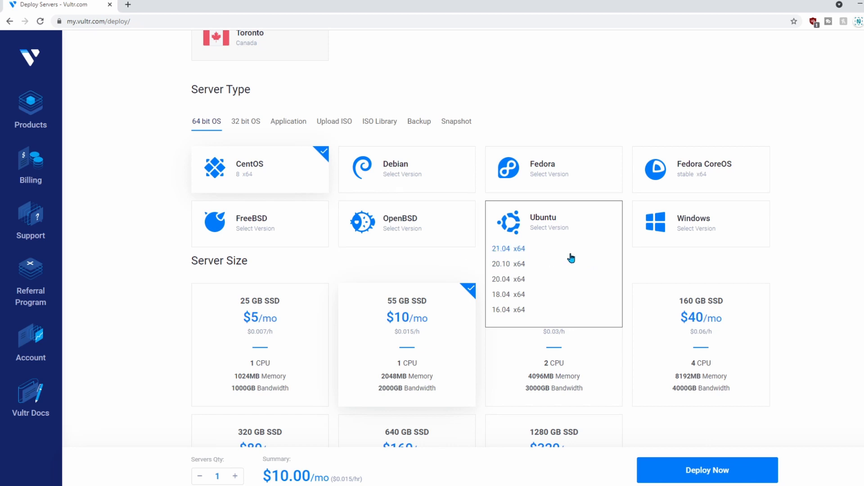
mouse_move(517, 294)
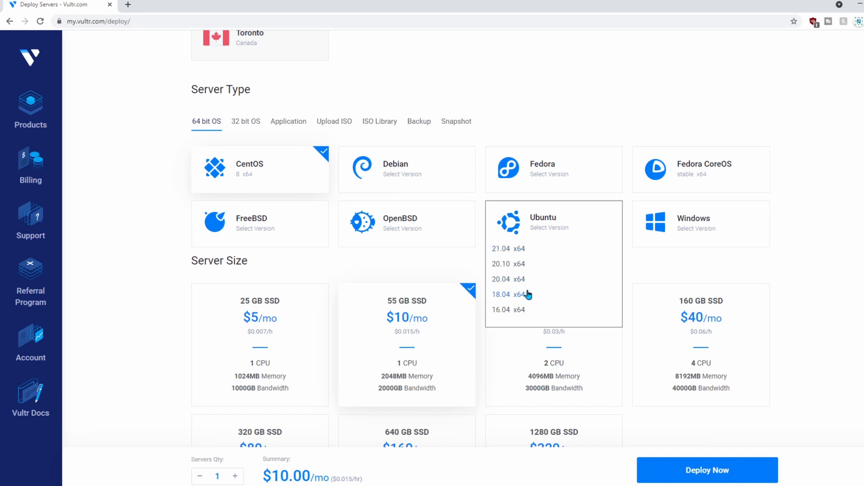
mouse_move(523, 300)
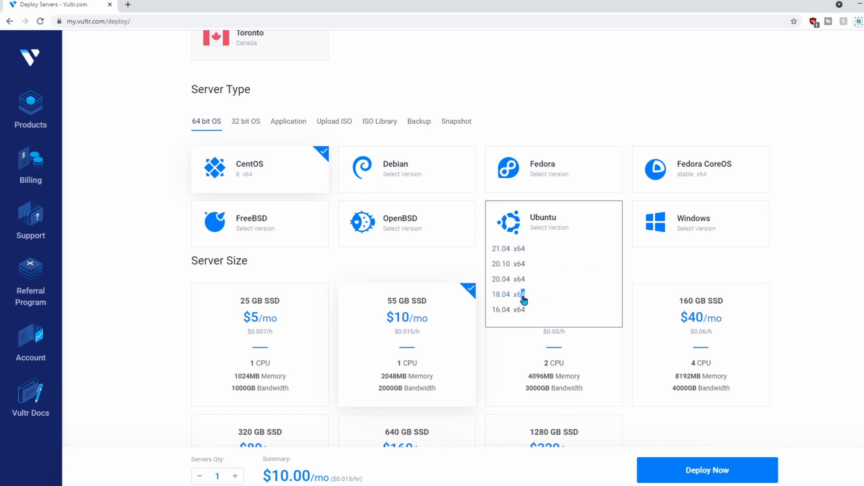
click(508, 294)
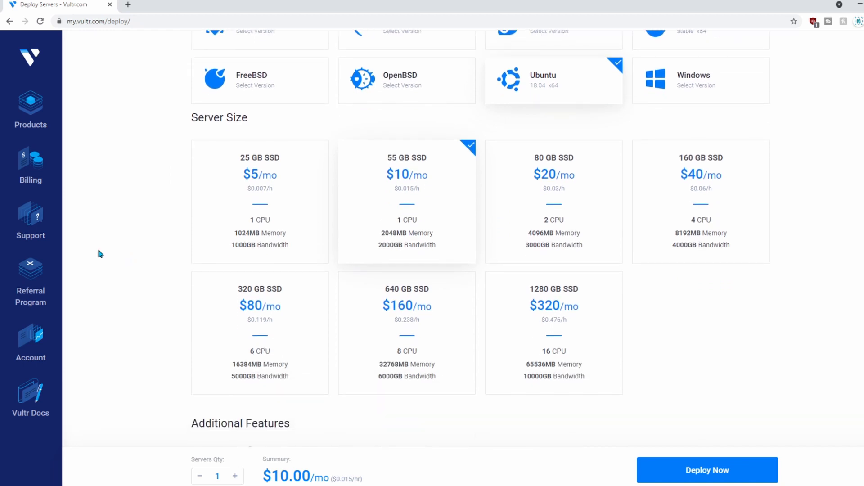
mouse_move(30, 298)
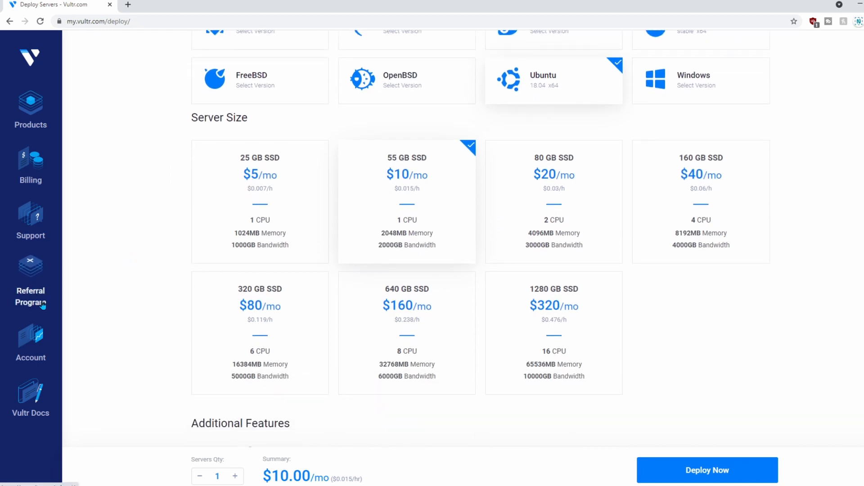
mouse_move(270, 219)
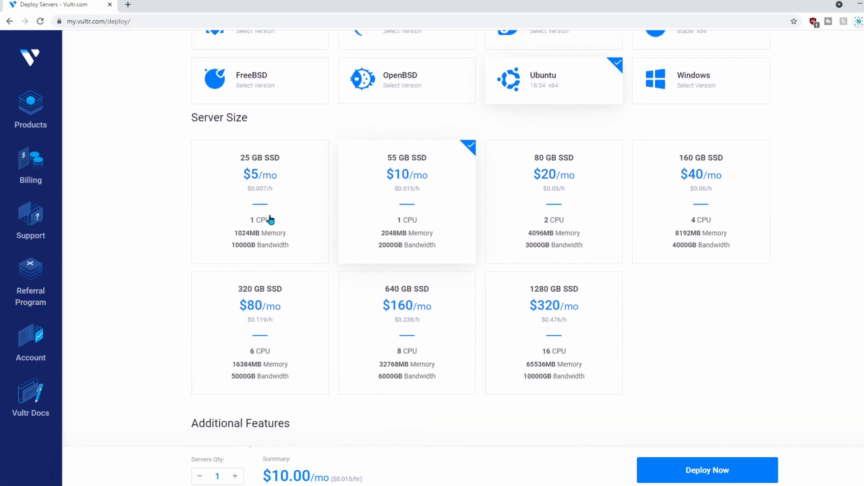
click(260, 202)
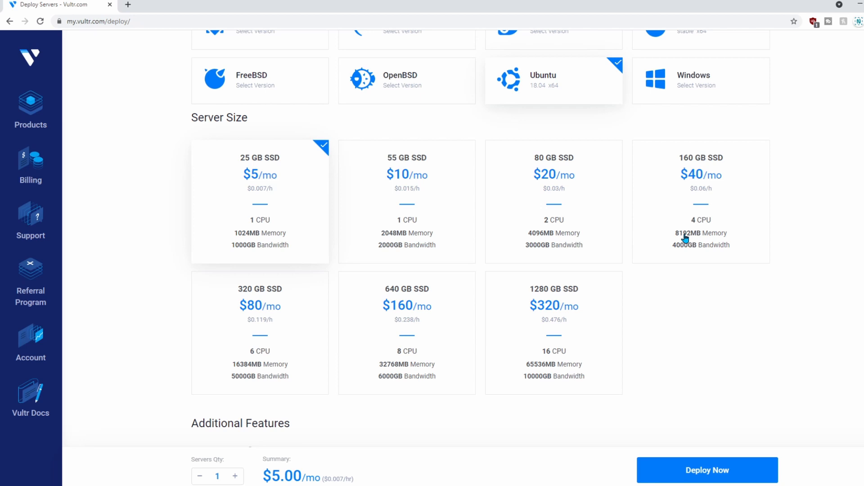
Toggle Enable Auto Backups on and back off, keeping the total at $5.00/mo
scroll(down, 3)
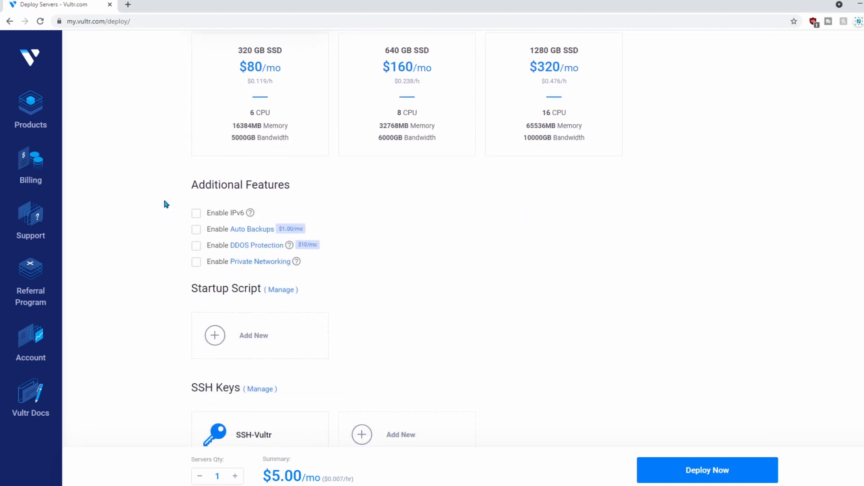
mouse_move(471, 189)
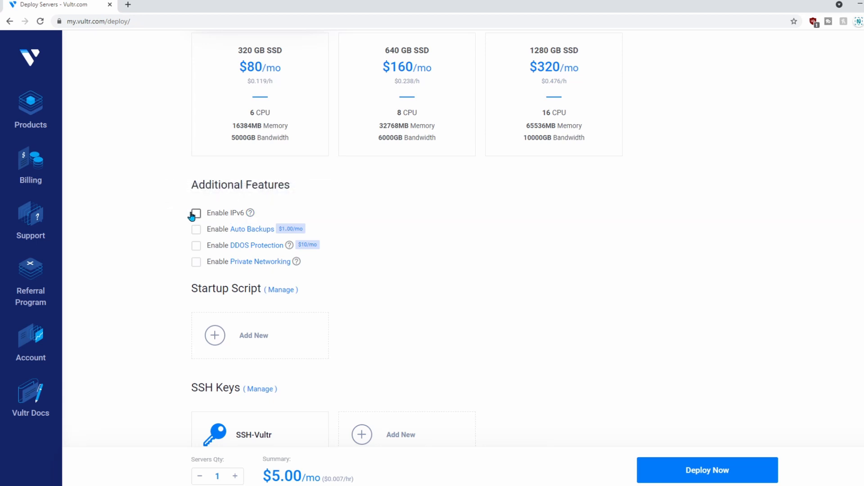
mouse_move(231, 251)
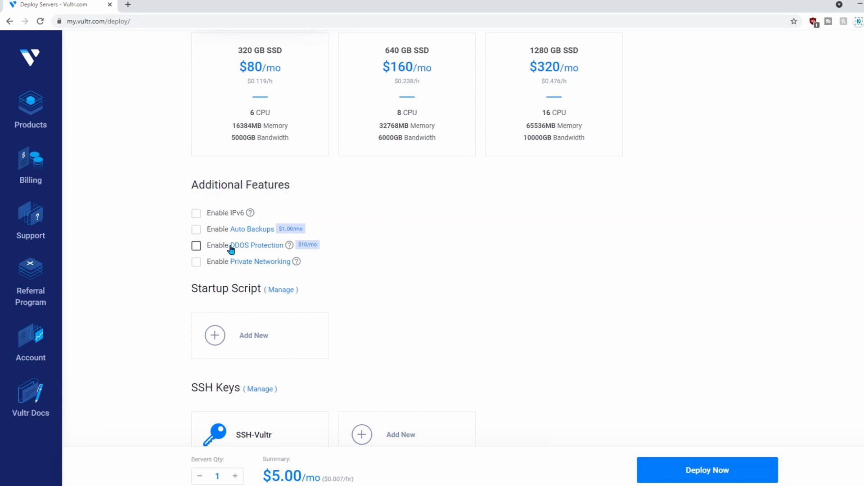
mouse_move(440, 251)
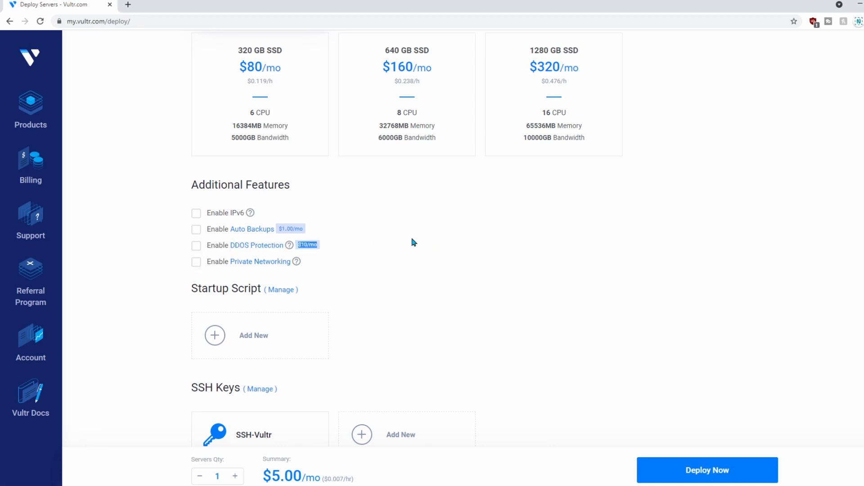
mouse_move(268, 226)
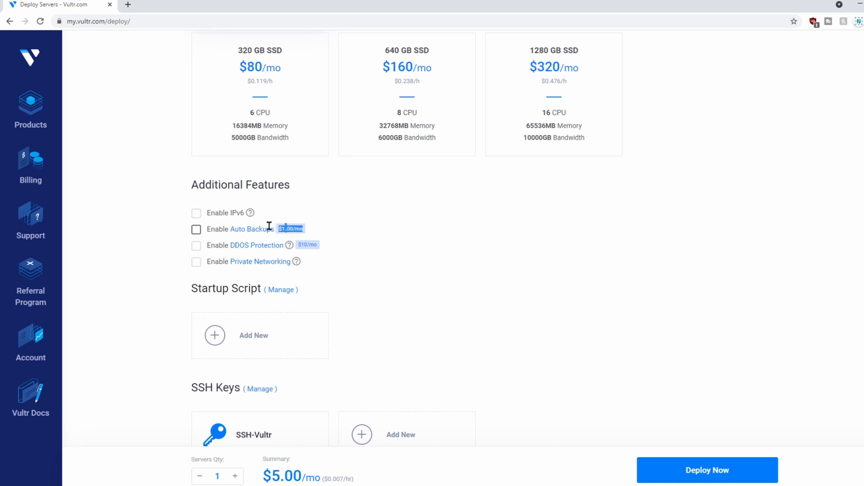
click(195, 229)
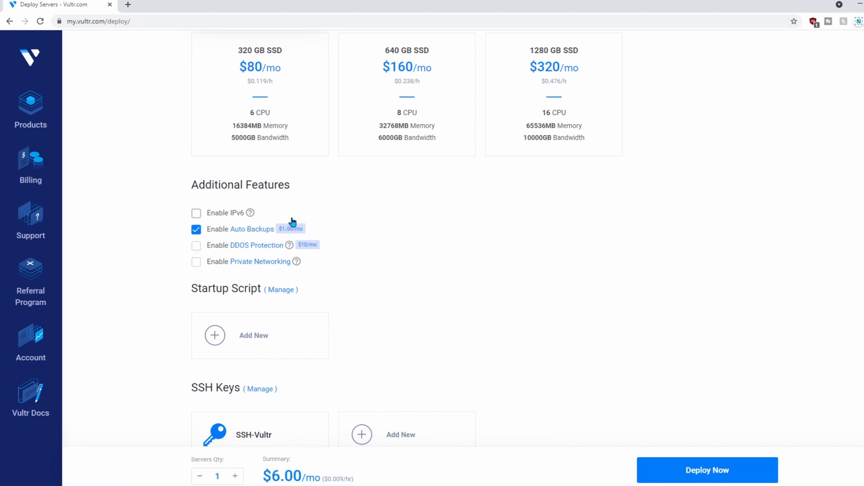
click(196, 229)
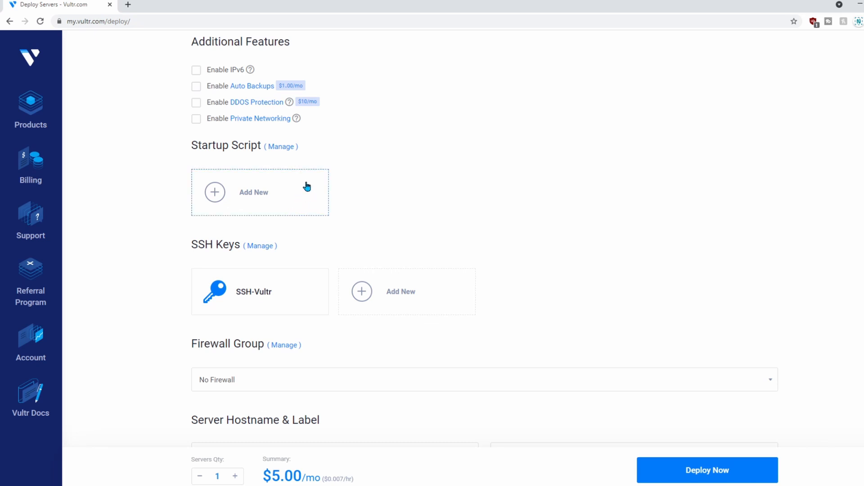
scroll(down, 3)
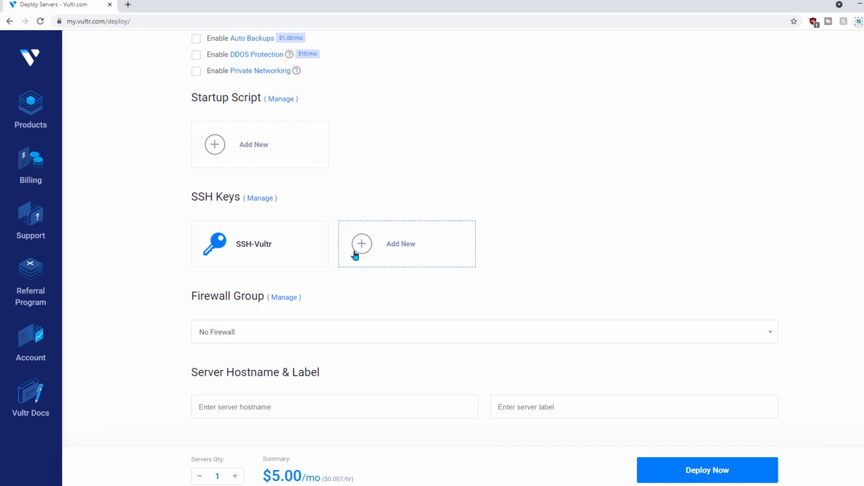
mouse_move(419, 243)
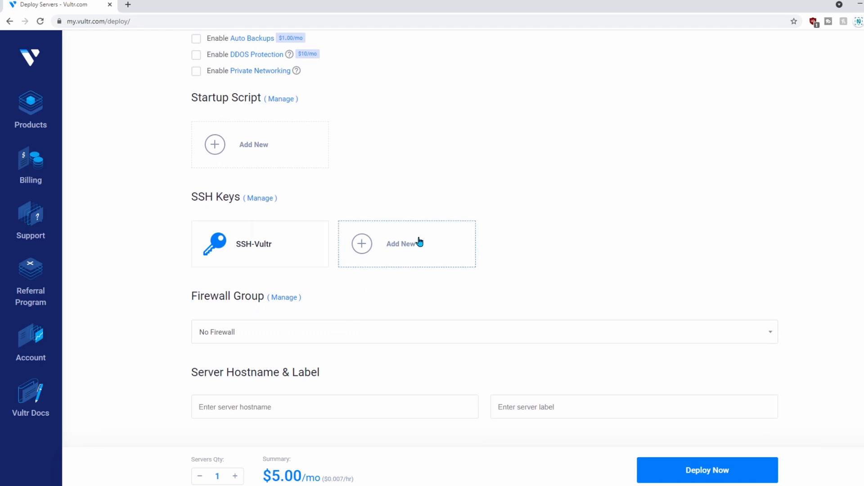
click(404, 243)
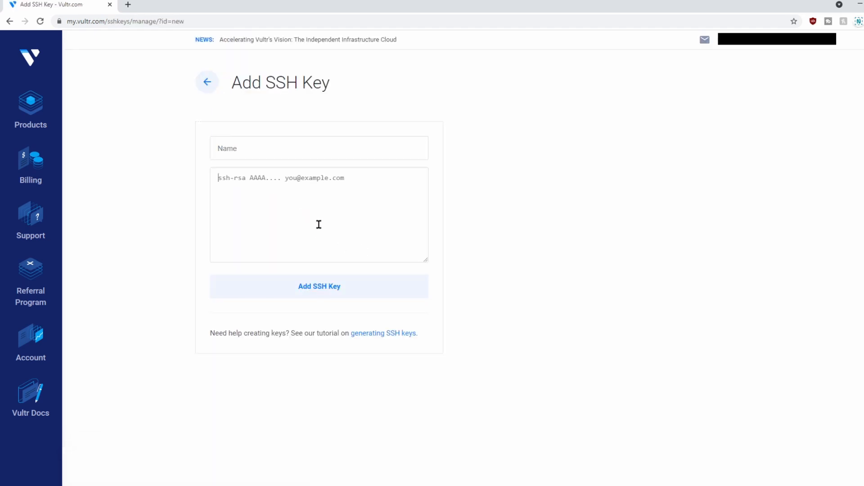
click(319, 215)
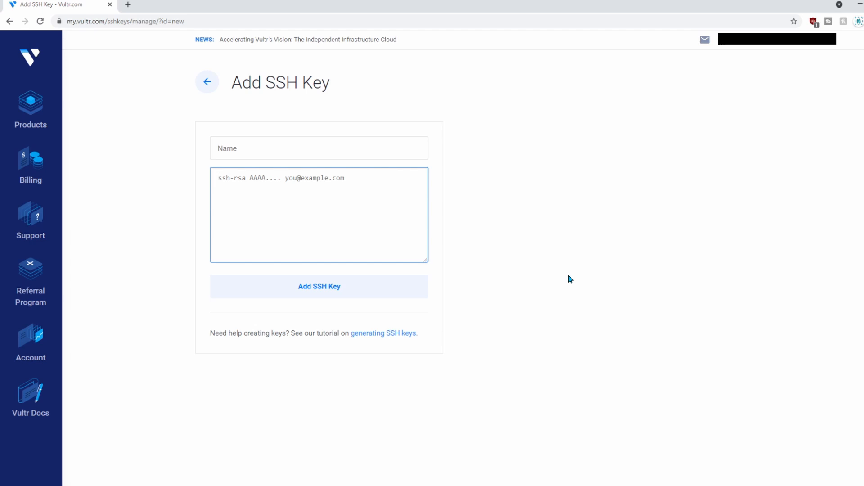
mouse_move(490, 173)
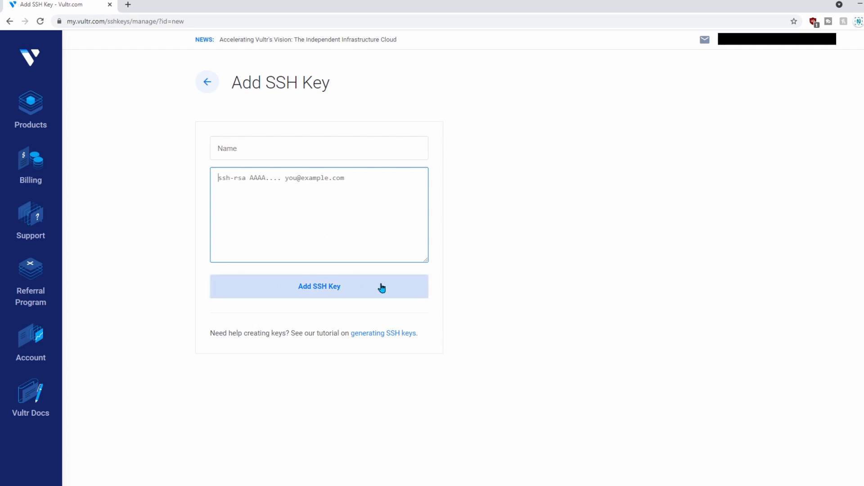
mouse_move(355, 421)
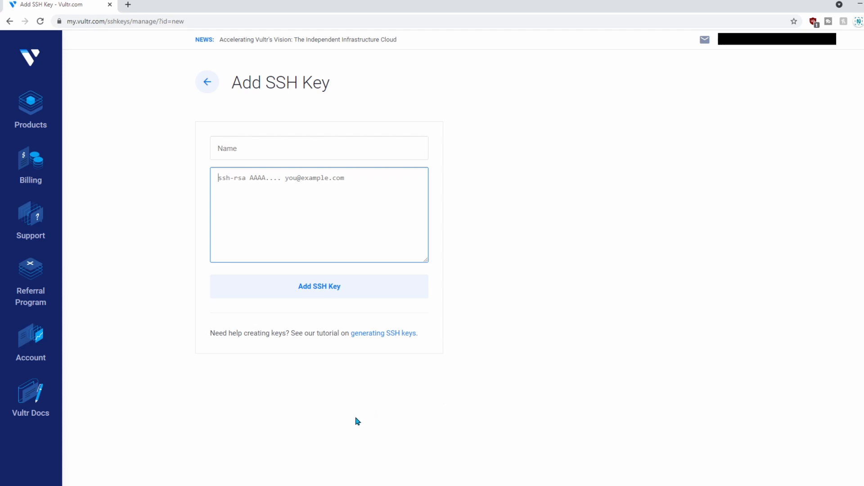
mouse_move(431, 347)
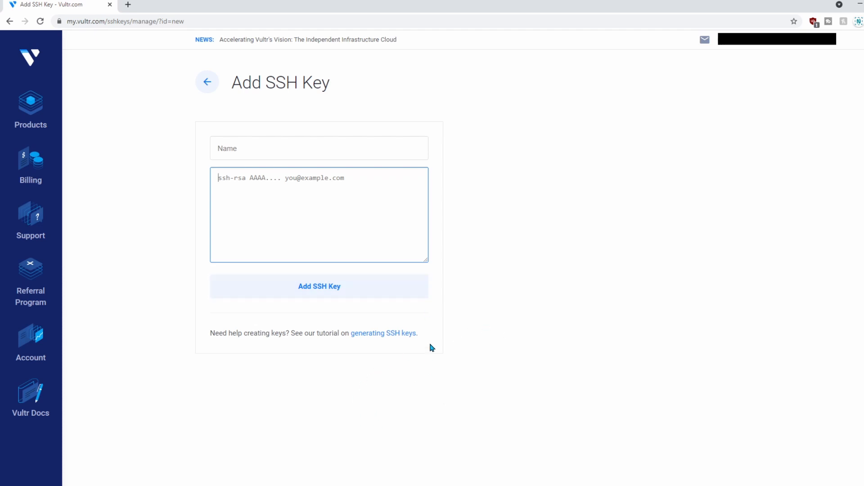
mouse_move(403, 333)
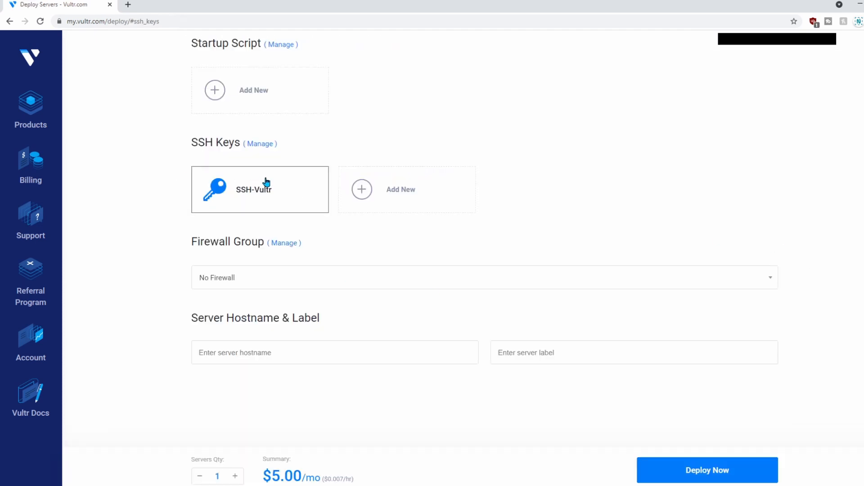
Select the existing SSH-Vultr key card for the new server
click(260, 189)
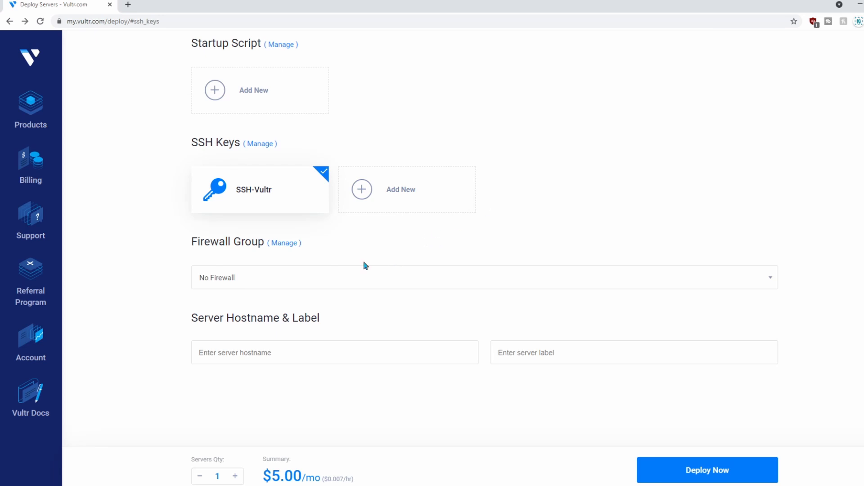
mouse_move(307, 249)
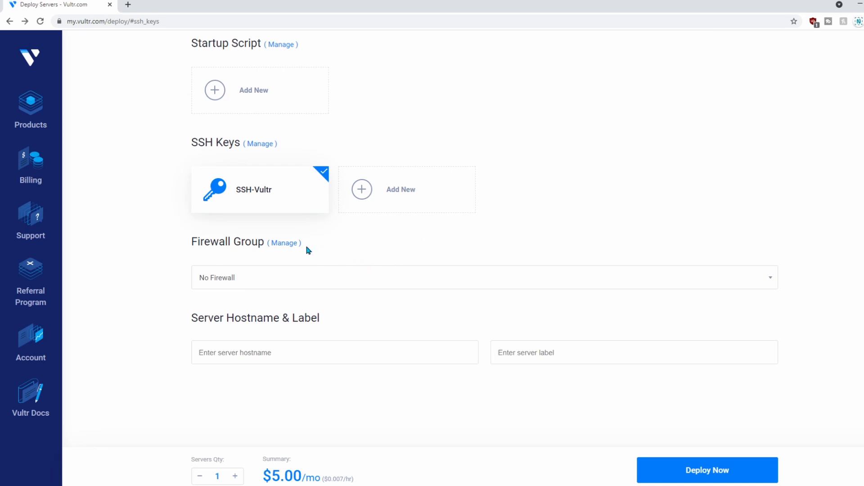
mouse_move(196, 282)
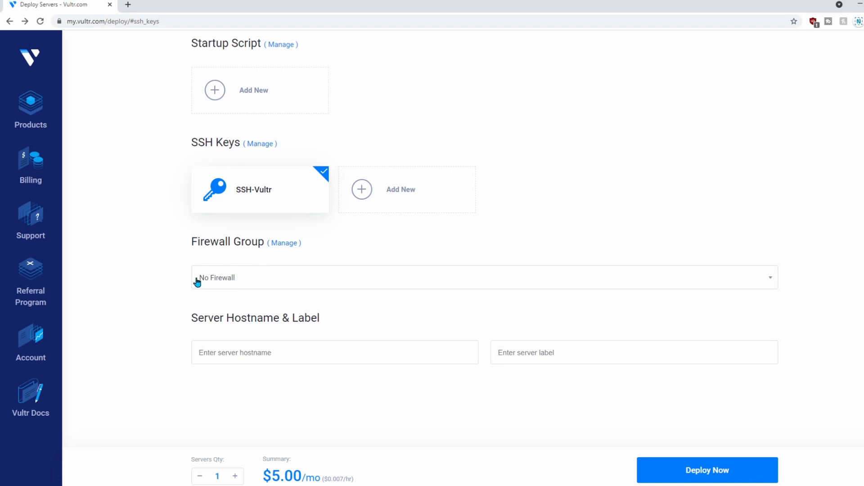
mouse_move(358, 262)
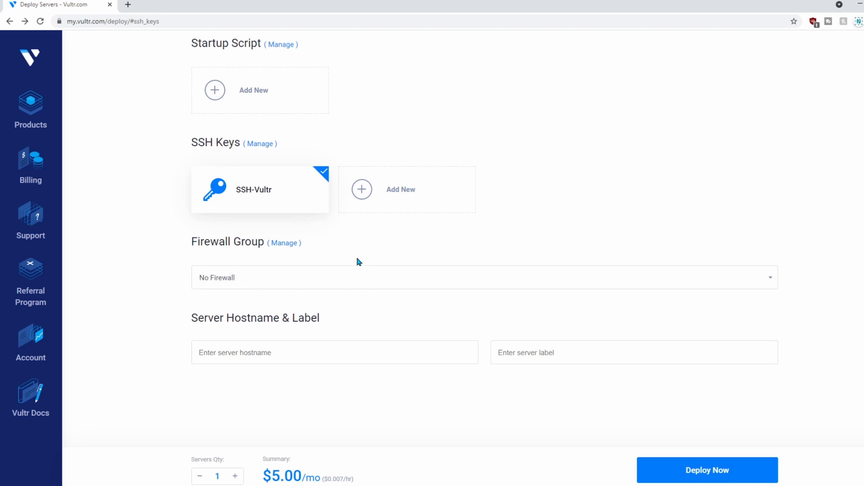
mouse_move(324, 261)
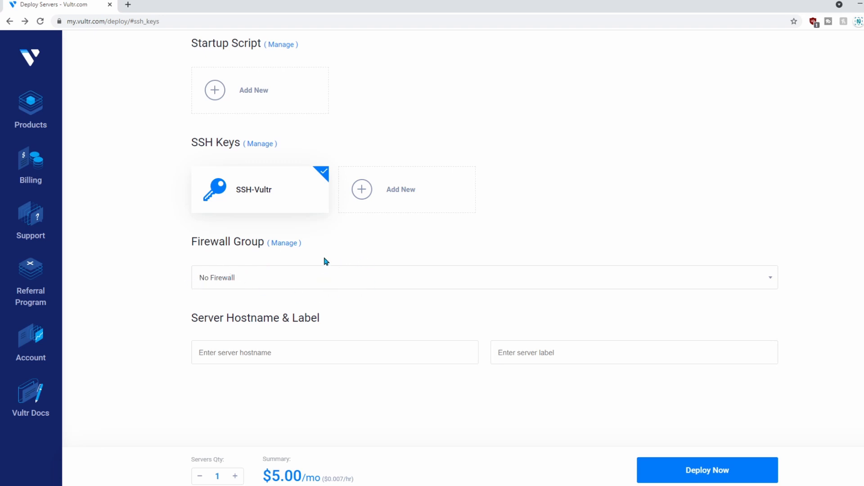
mouse_move(349, 260)
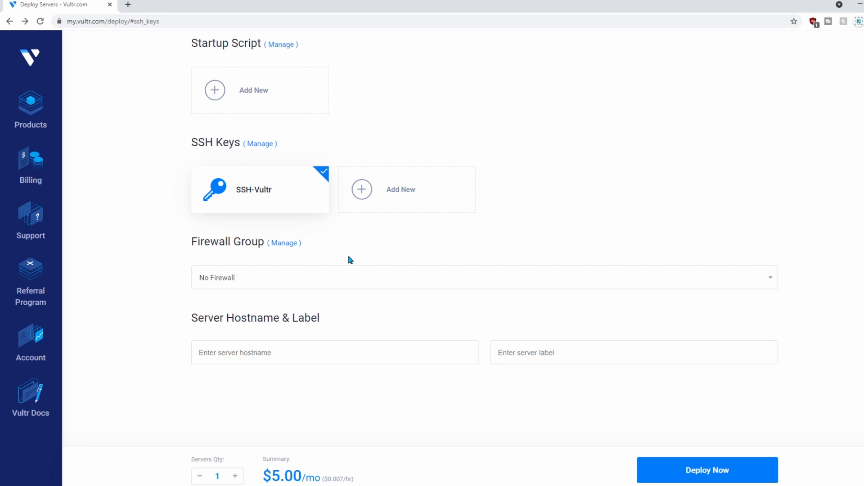
mouse_move(328, 265)
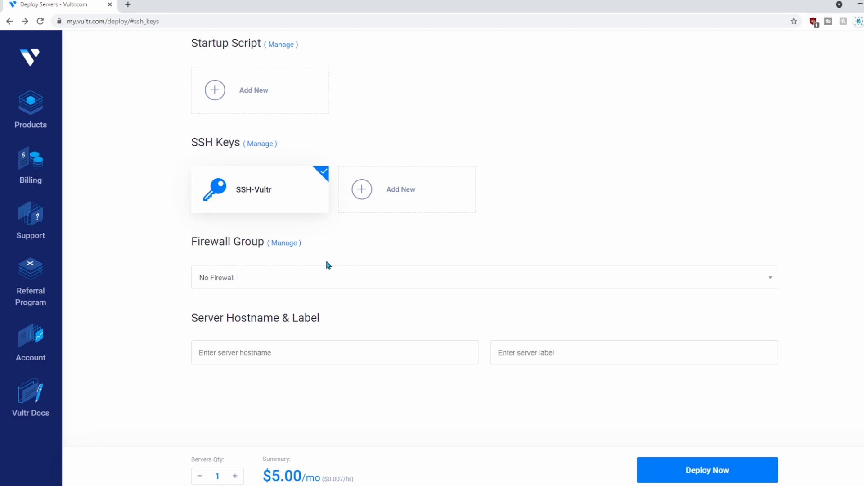
mouse_move(285, 276)
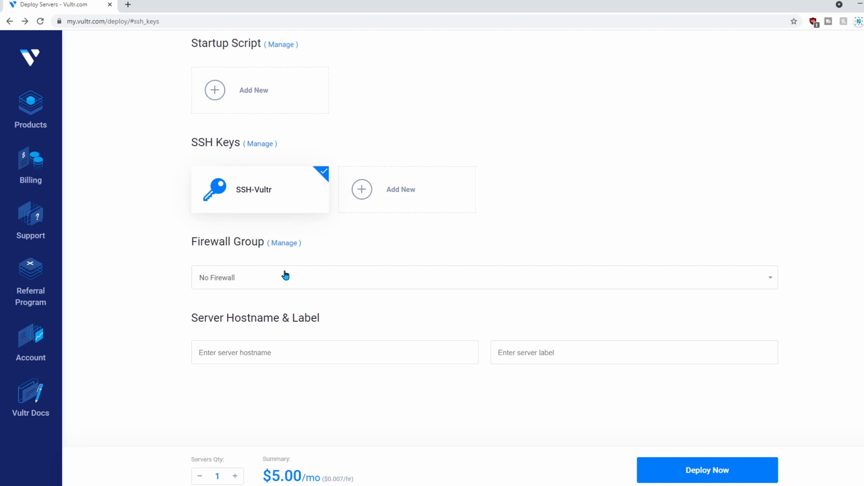
mouse_move(297, 245)
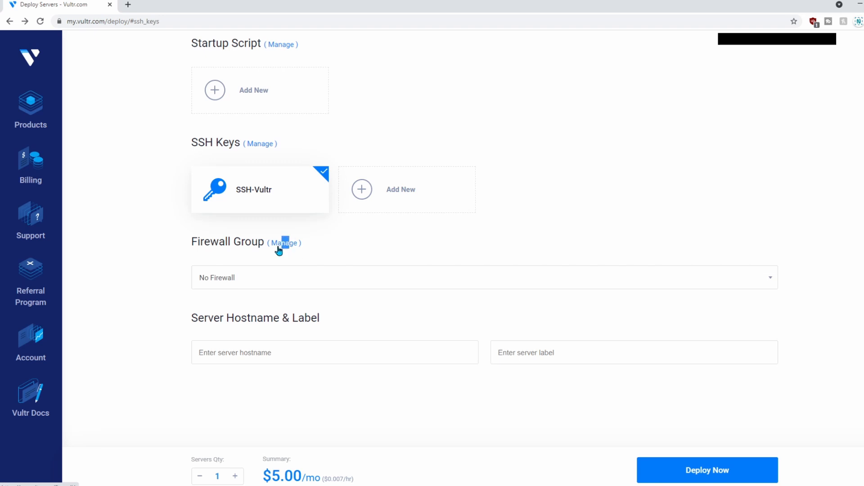
Review the myfirewall group's inbound rules: SSH 22, HTTP 80, HTTPS 443
click(283, 243)
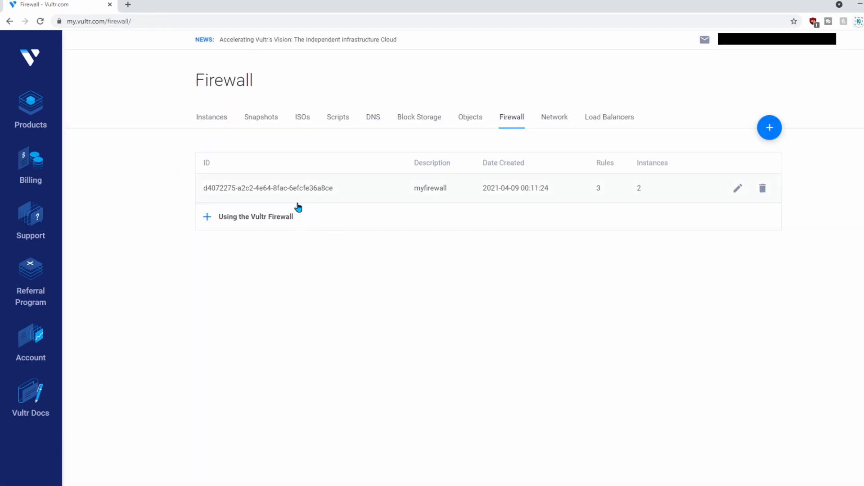
mouse_move(331, 186)
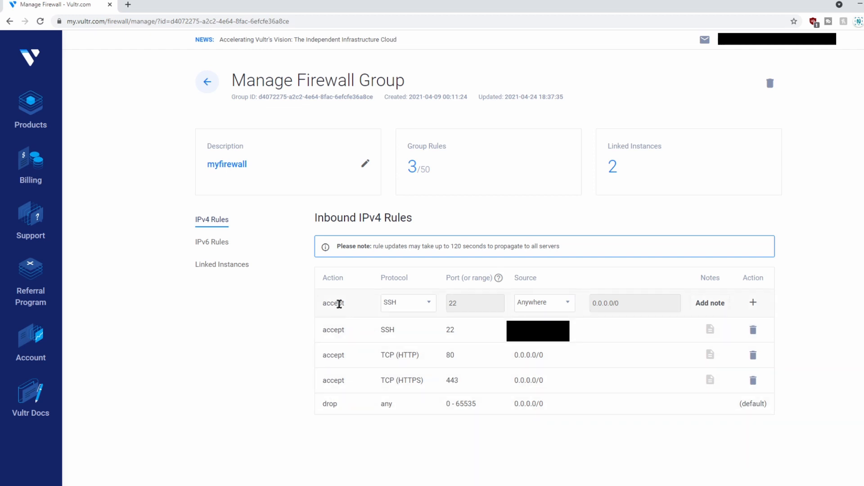
mouse_move(450, 330)
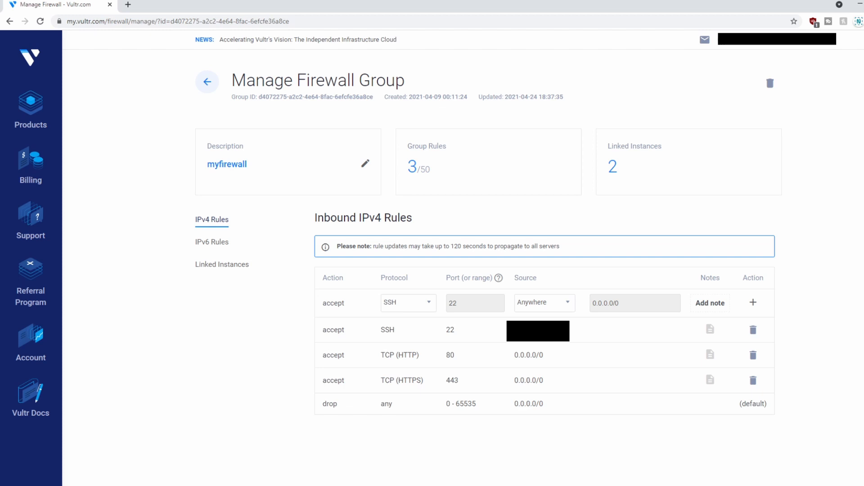
mouse_move(505, 355)
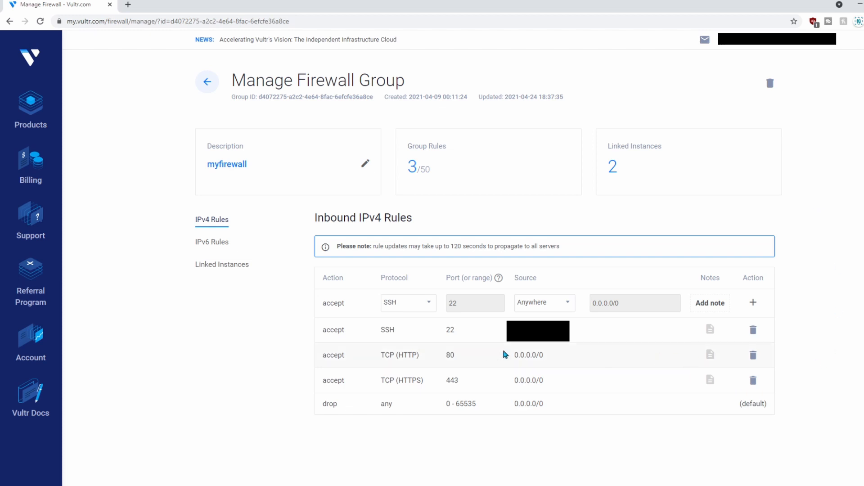
double_click(528, 355)
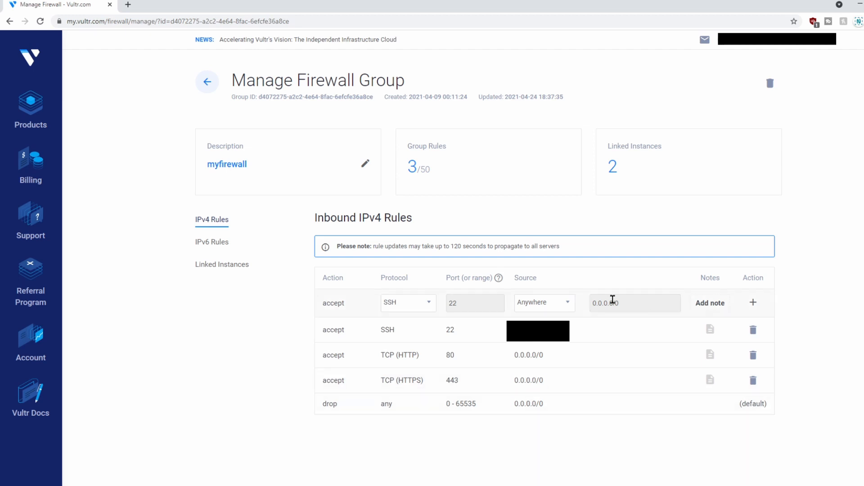
click(206, 82)
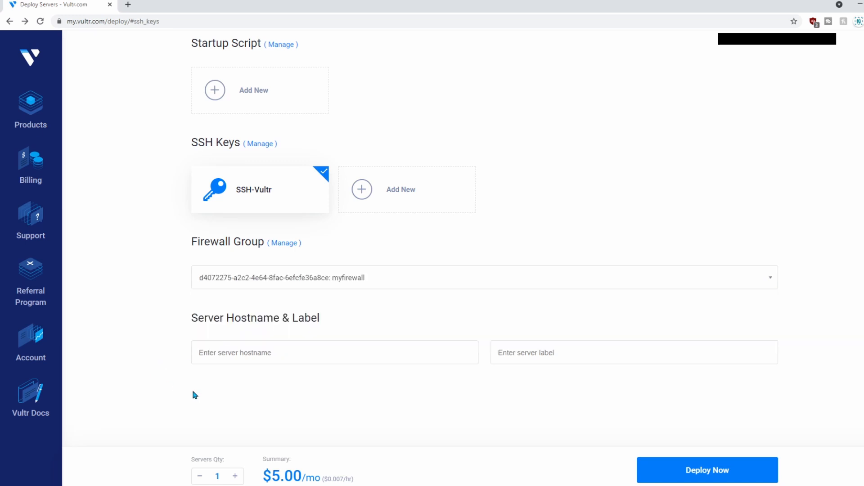
mouse_move(380, 357)
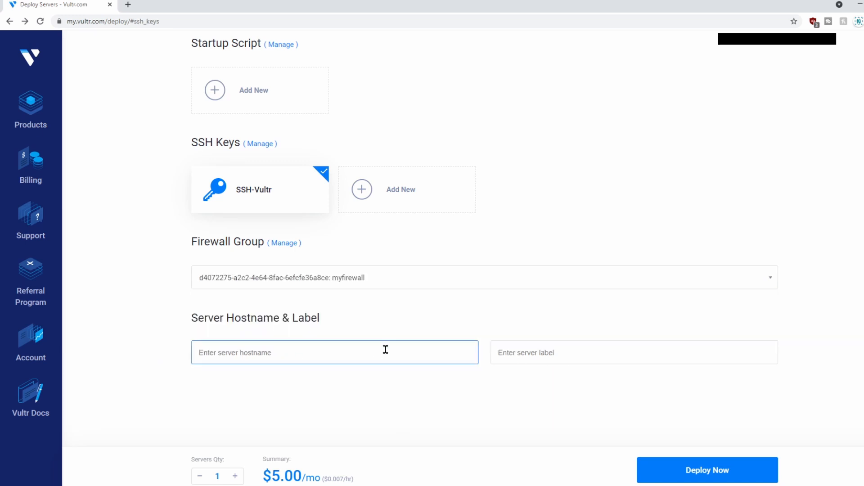
Enter hostname Mynewserver and test the Servers Qty buttons, ending at one server
text(Mynewserver)
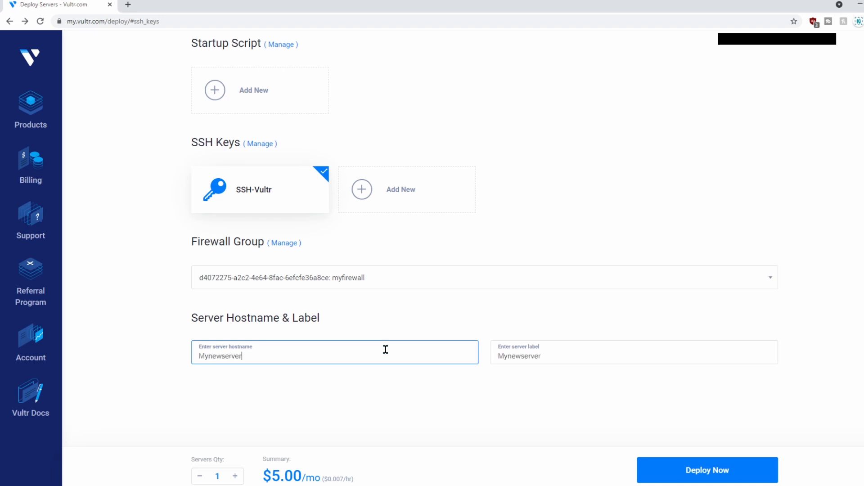
click(233, 476)
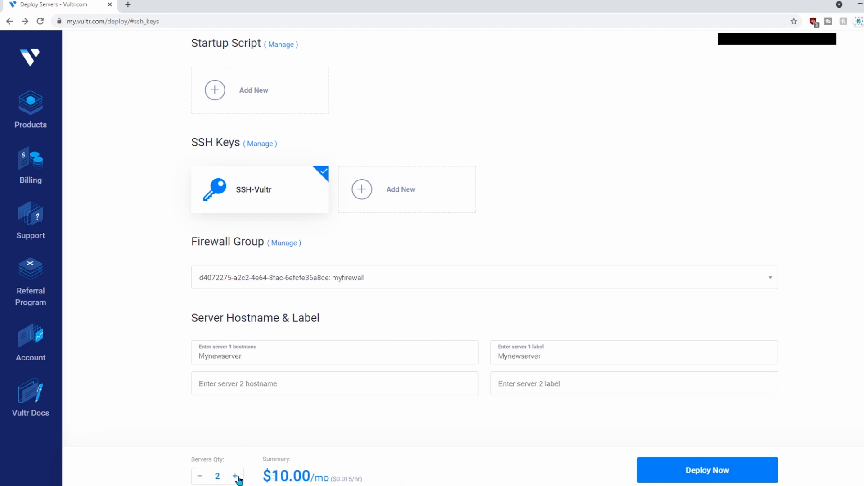
click(234, 476)
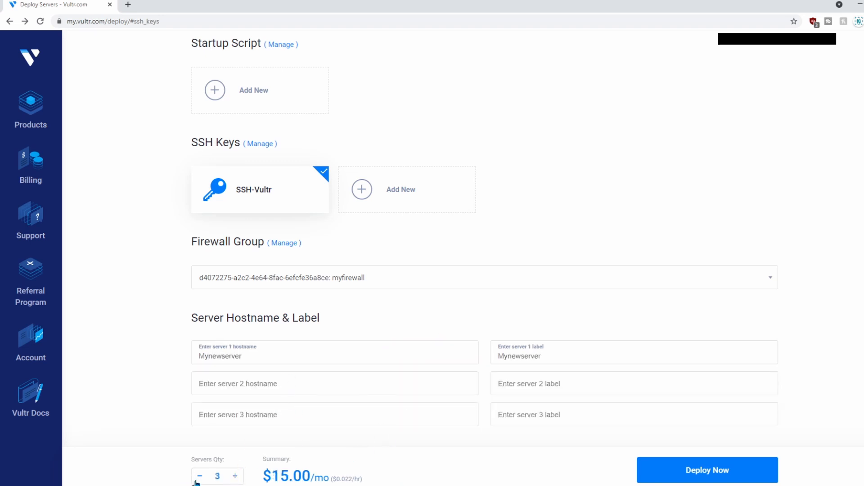
click(200, 476)
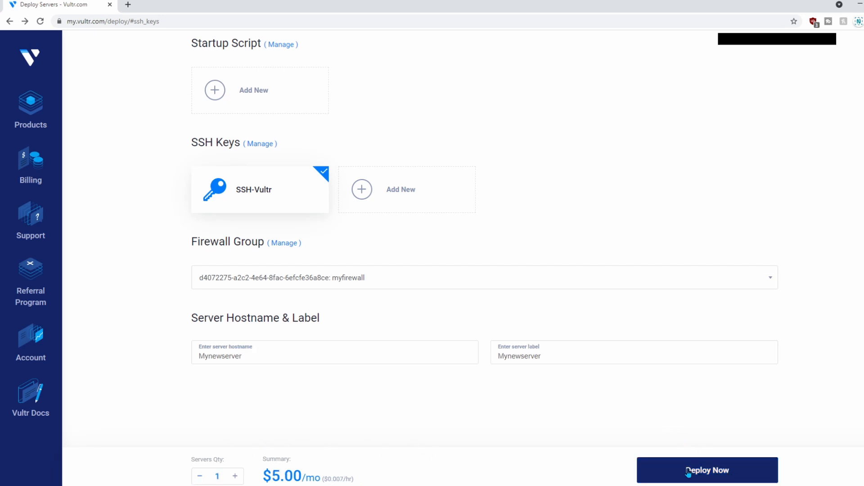
Deploy Mynewserver so it appears in Seattle with status Installing
click(707, 470)
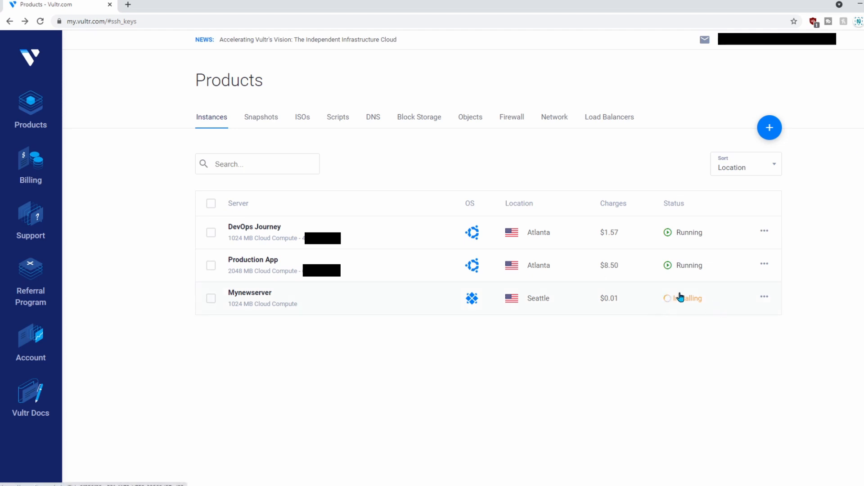
mouse_move(496, 329)
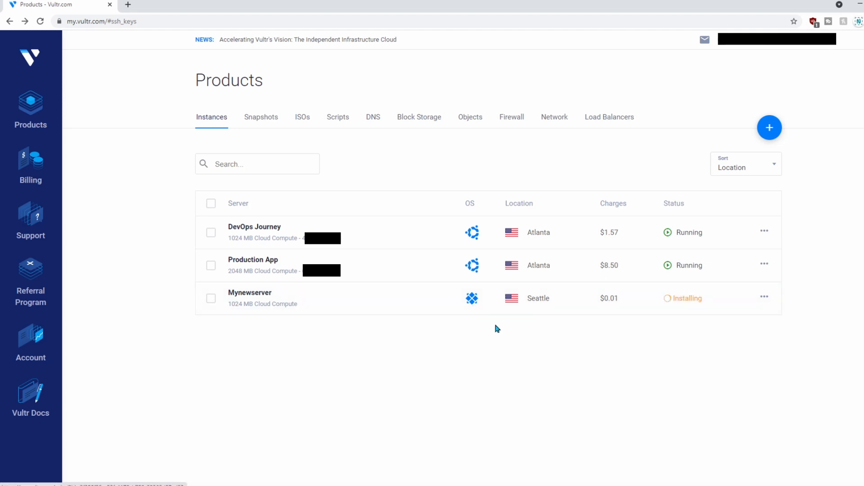
mouse_move(478, 320)
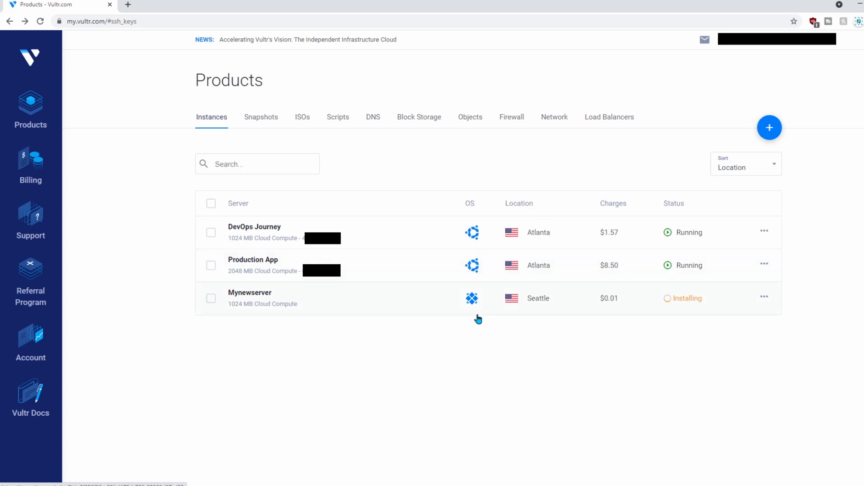
mouse_move(474, 302)
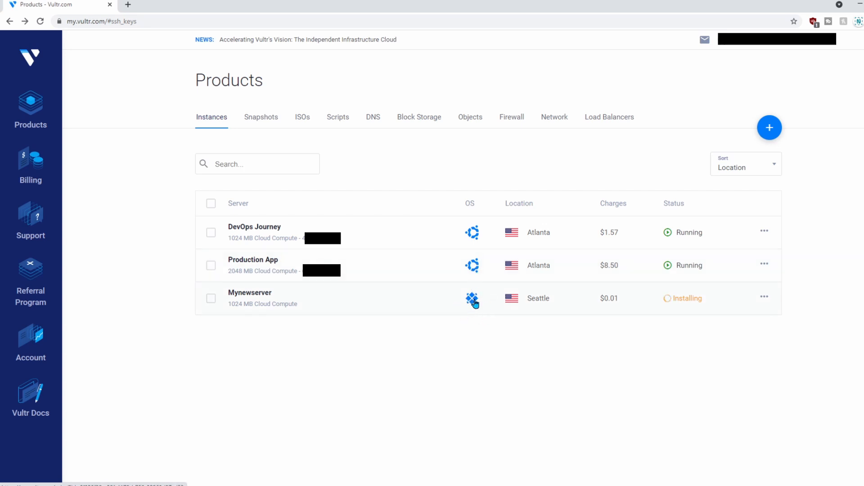
mouse_move(307, 303)
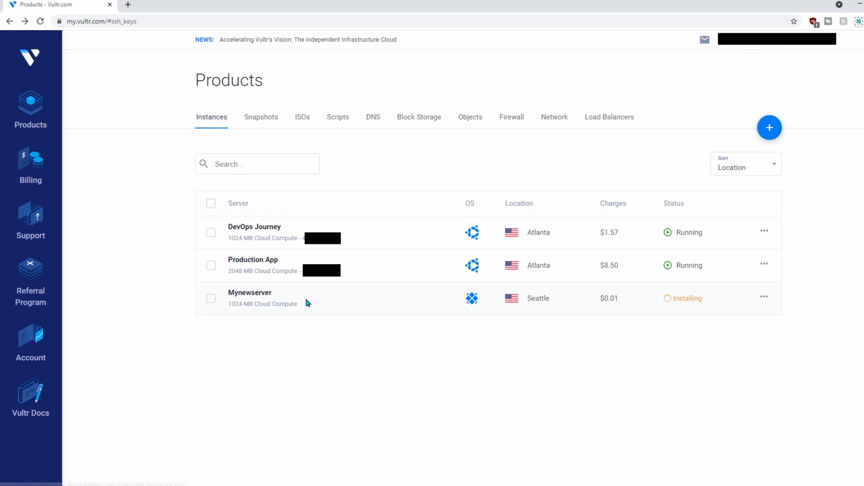
Open Mynewserver's management page and view its Snapshots, then Backups tabs
click(250, 297)
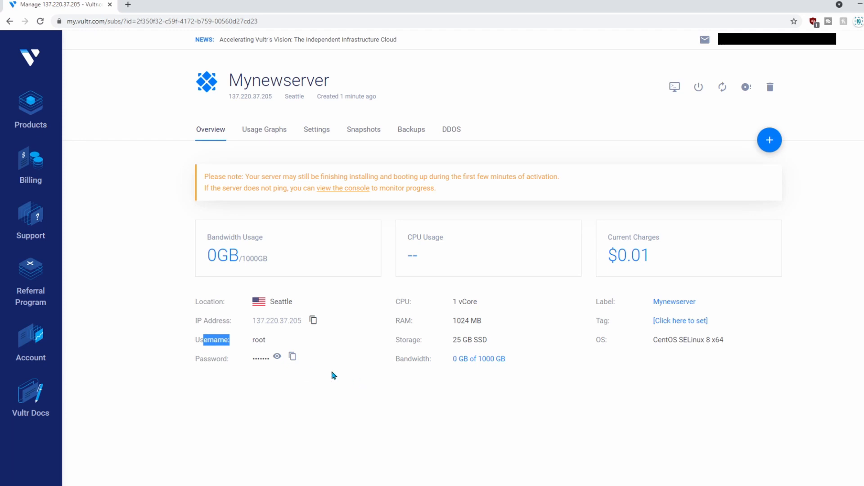
mouse_move(524, 313)
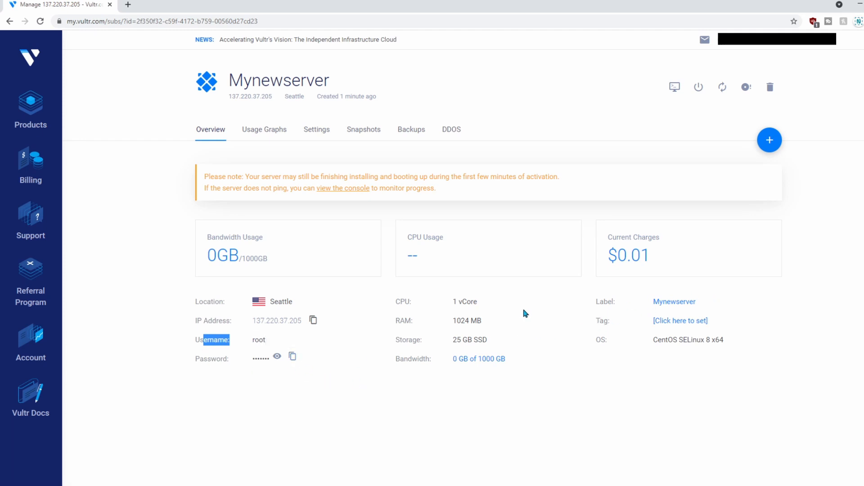
mouse_move(335, 215)
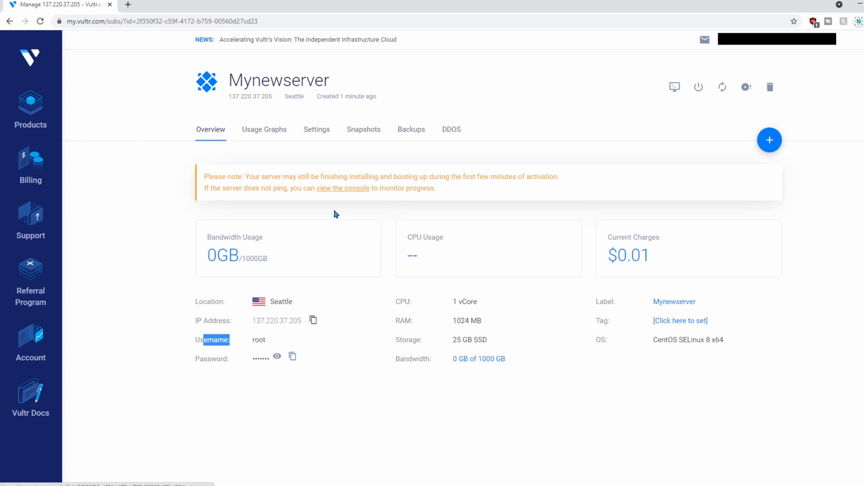
click(363, 129)
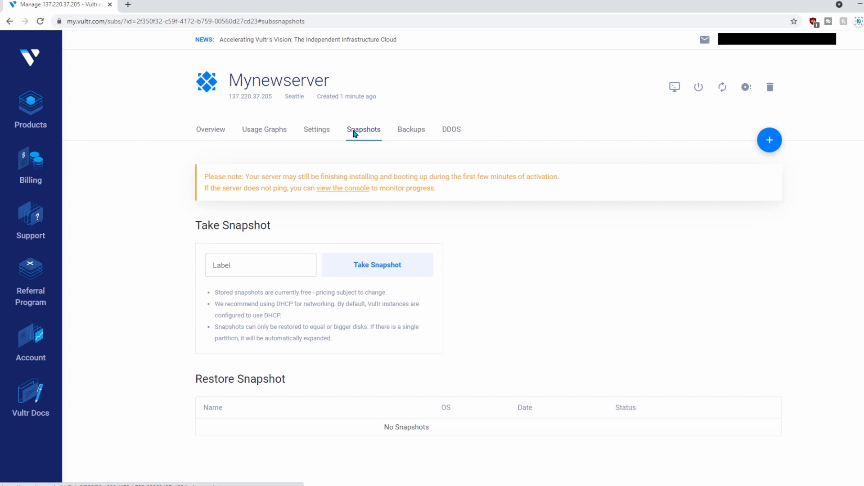
mouse_move(411, 129)
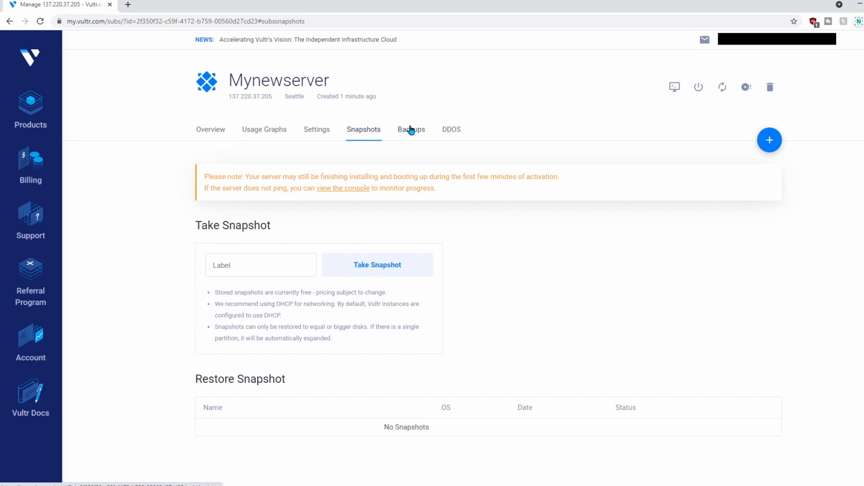
click(411, 130)
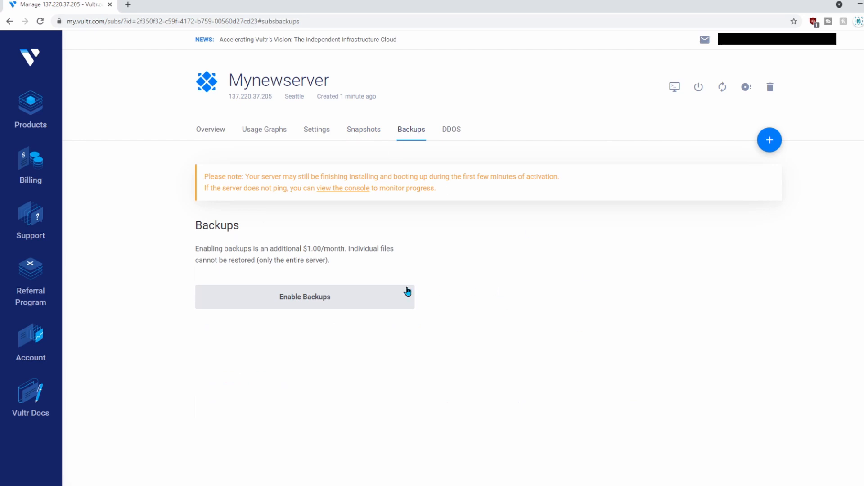
mouse_move(332, 397)
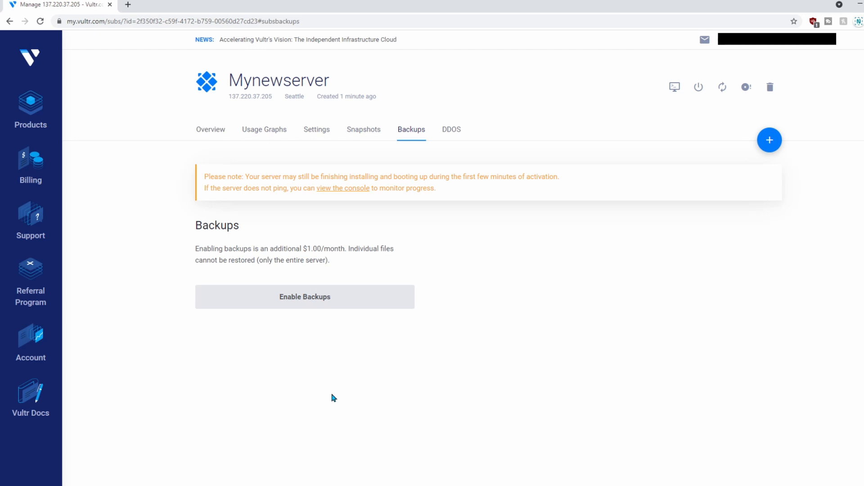
mouse_move(324, 318)
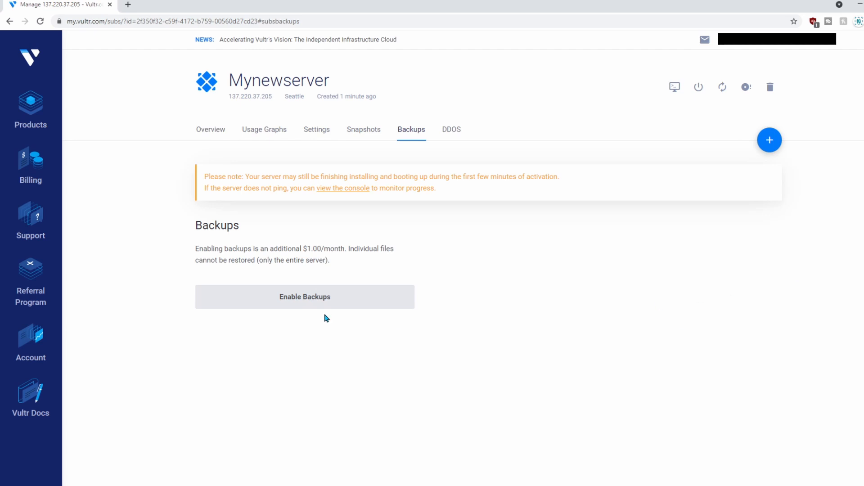
mouse_move(198, 306)
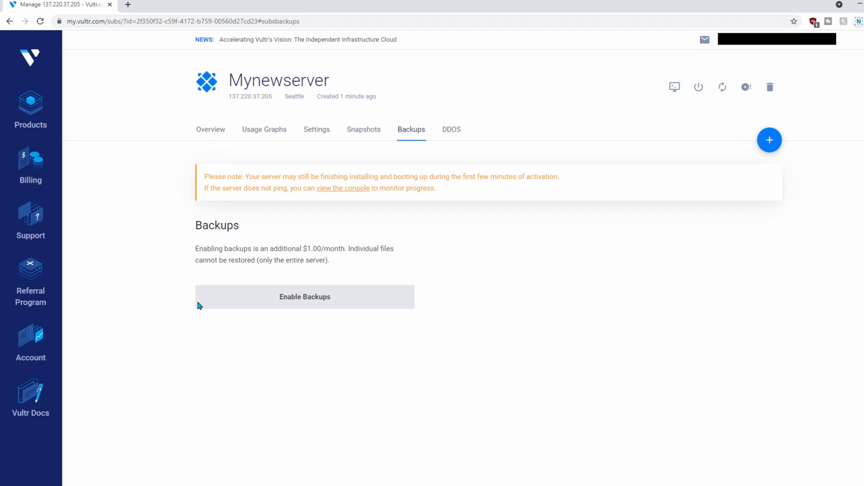
Check Mynewserver's usage graphs: 0 of 1000 GB bandwidth, no CPU, disk or network data
click(259, 130)
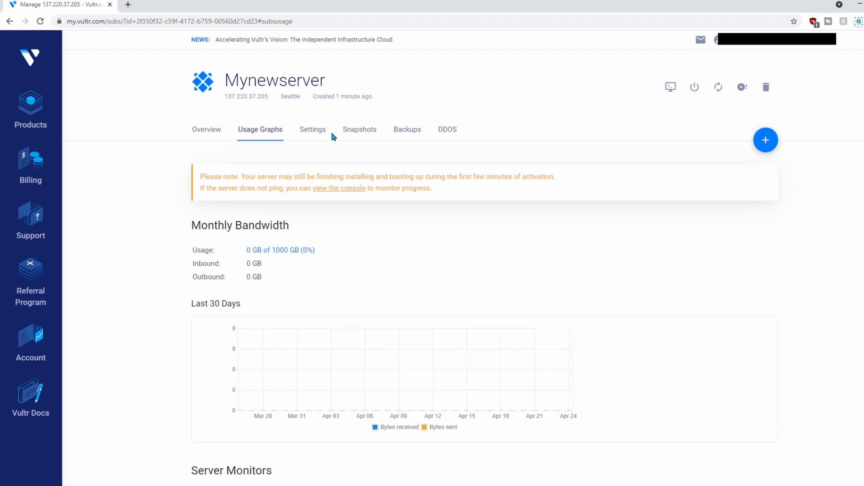
mouse_move(270, 145)
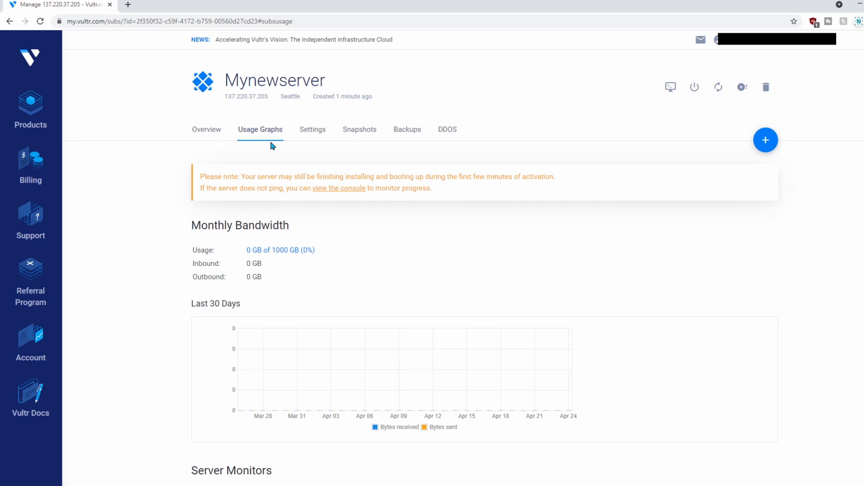
mouse_move(274, 80)
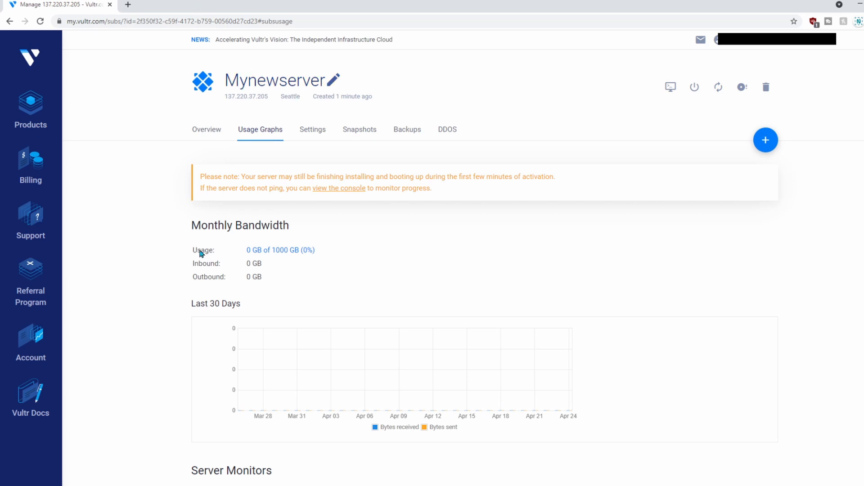
scroll(down, 3)
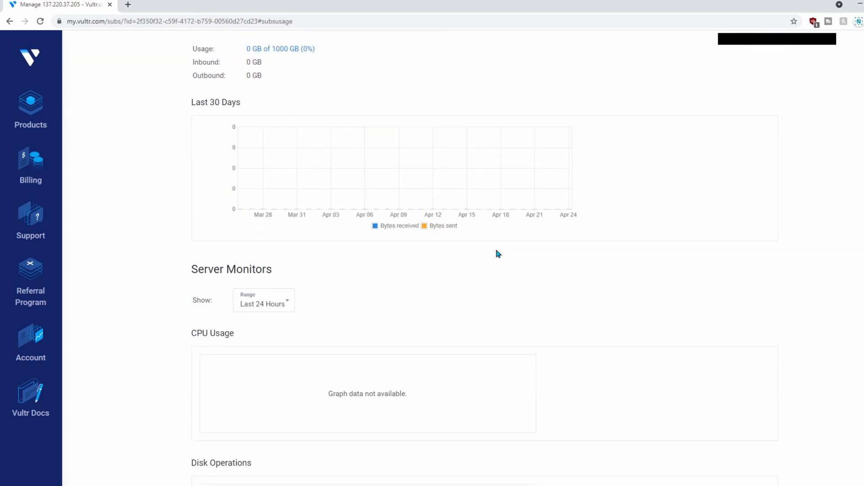
scroll(down, 3)
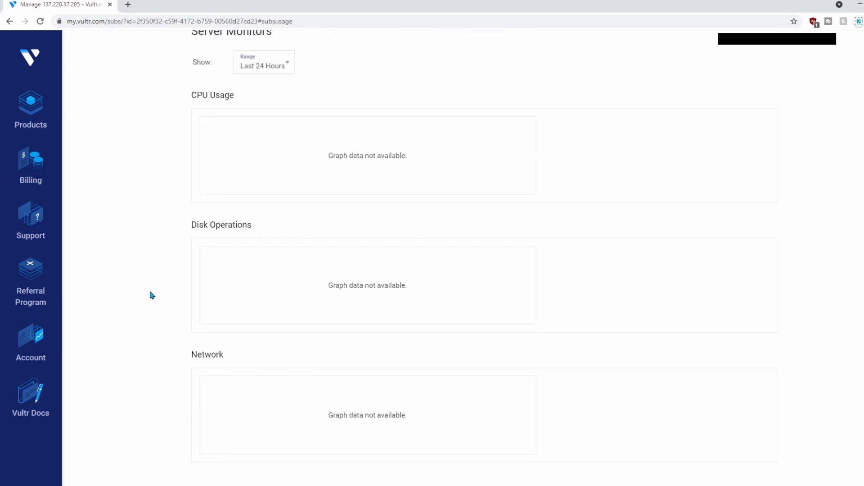
mouse_move(30, 371)
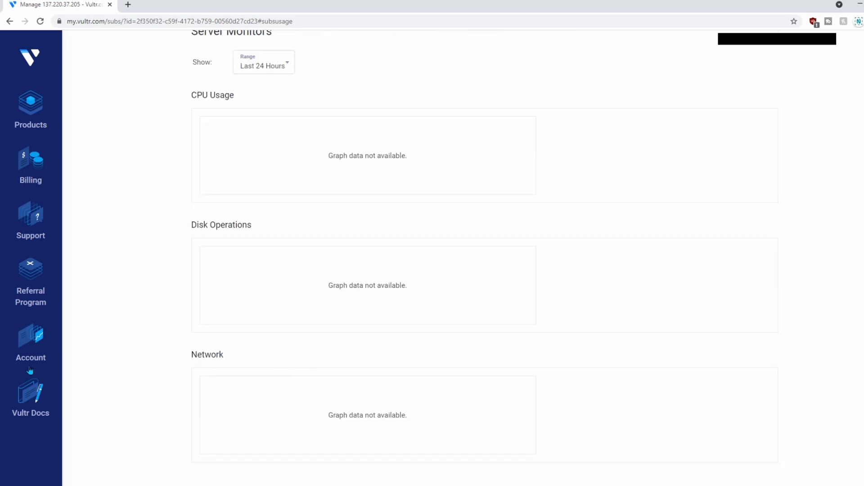
From the instances list, open Mynewserver's View Console action
click(31, 111)
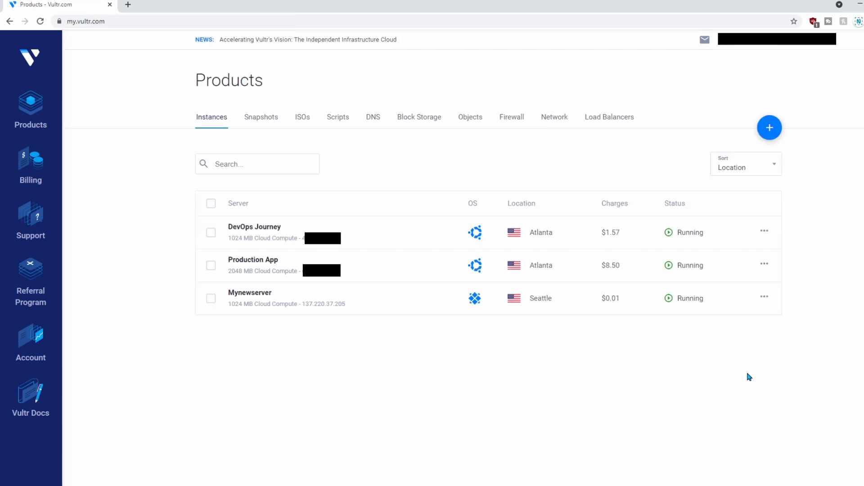
mouse_move(747, 327)
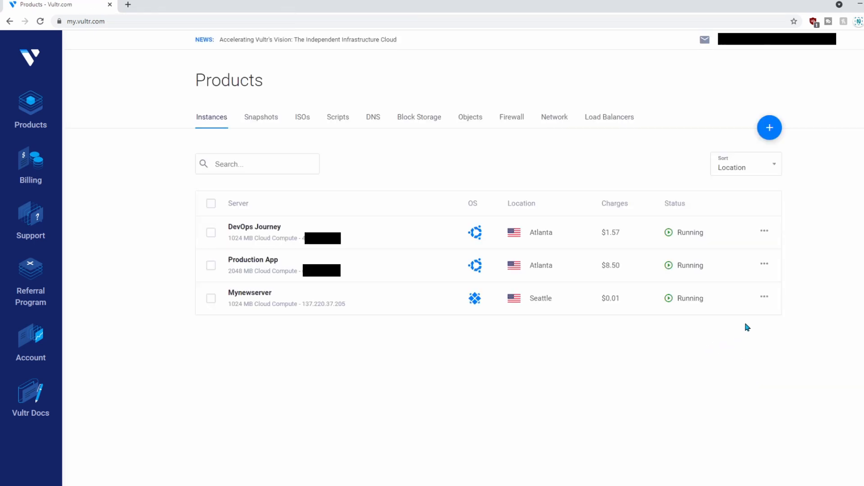
mouse_move(764, 298)
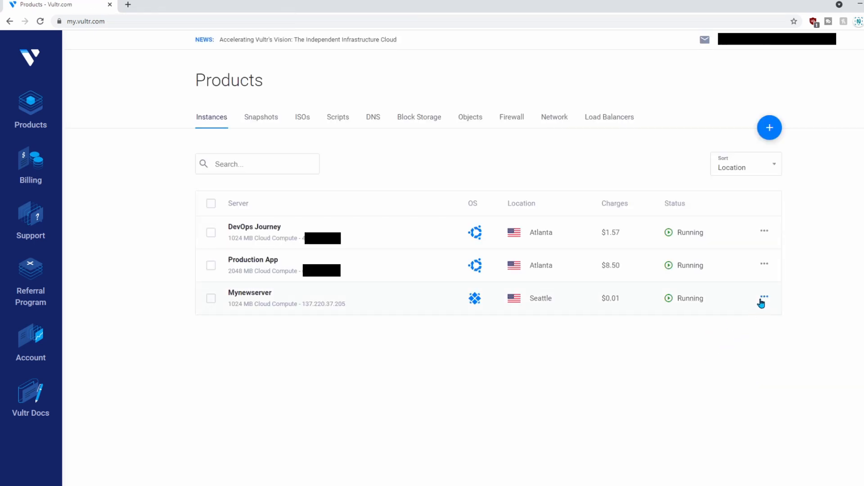
click(764, 298)
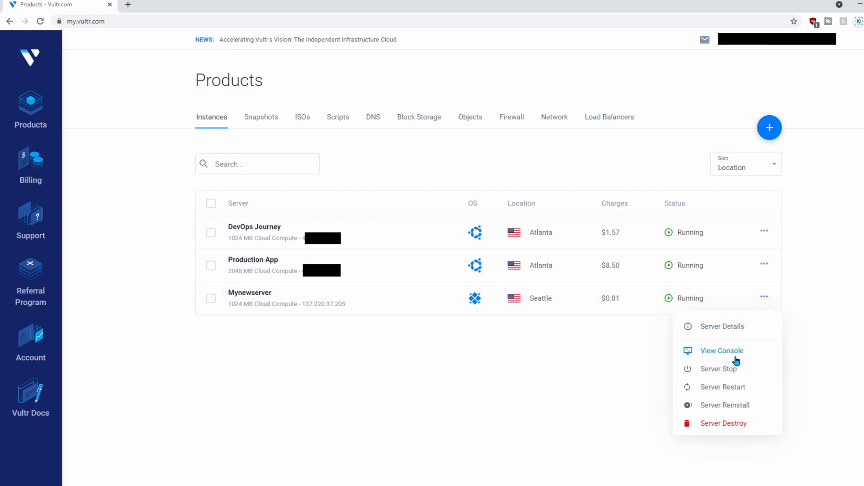
click(722, 350)
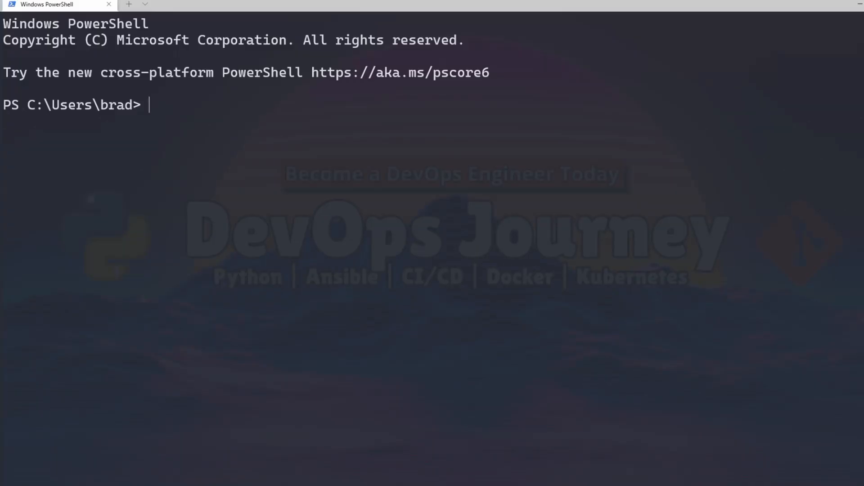
SSH as root to 137.220.37.205 and accept the unknown host key with 'yes'
text(ss)
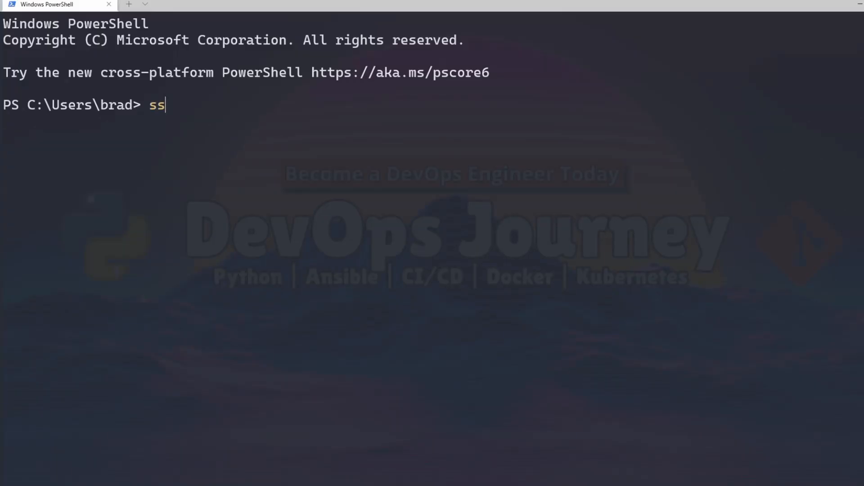
text(h root@137.220.37.205)
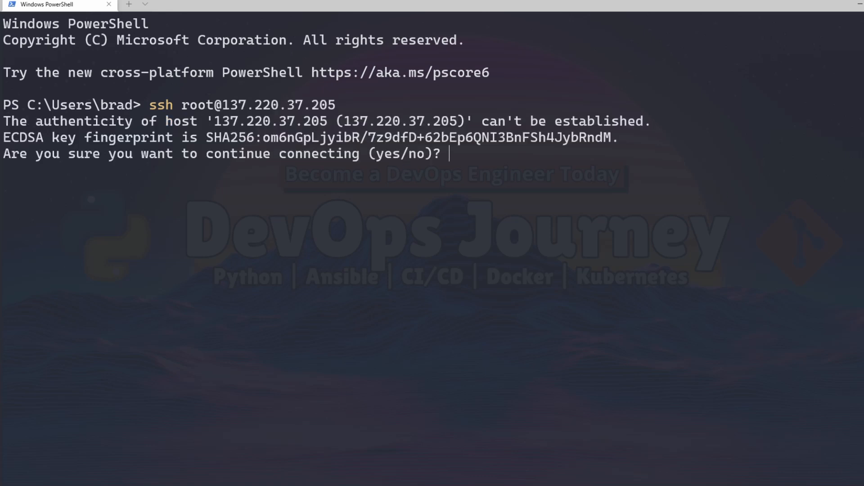
text(yes)
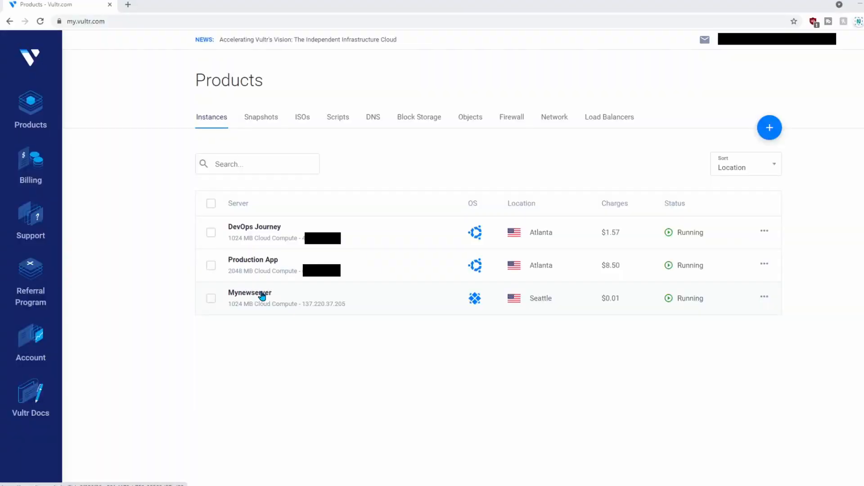
click(250, 298)
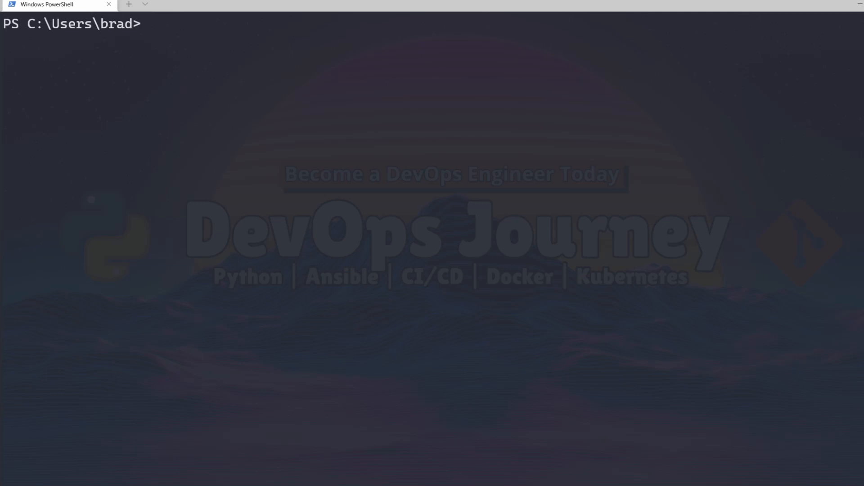
mouse_move(400, 186)
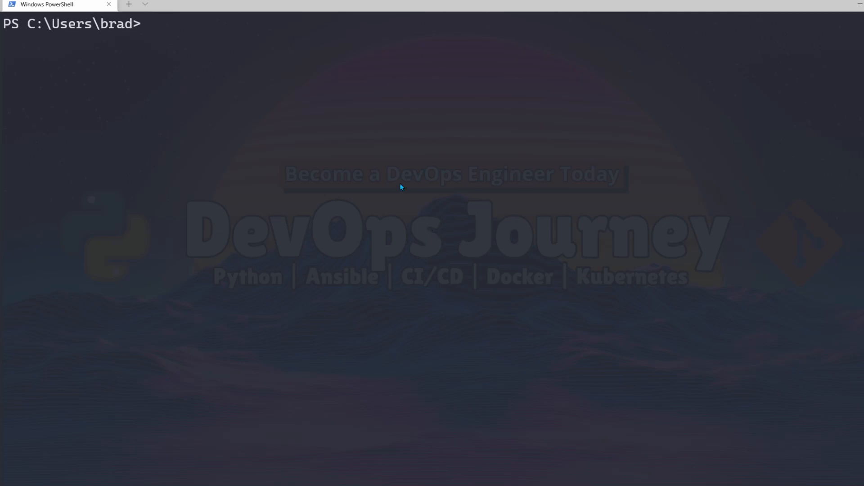
Type an ssh command for root@ using the C:/Users/brad/.ssh/vultr-openssh private key
text(ssh -i C:/Users/brad/.ssh/vultr-openssh root@)
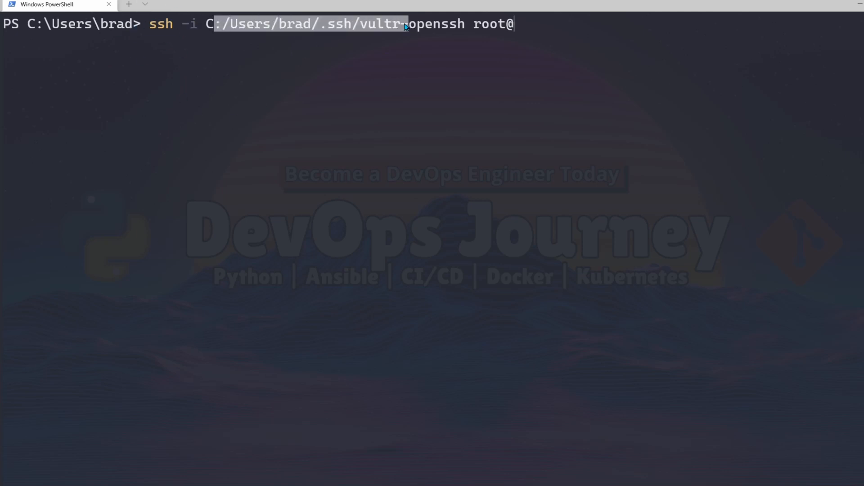
text(-open)
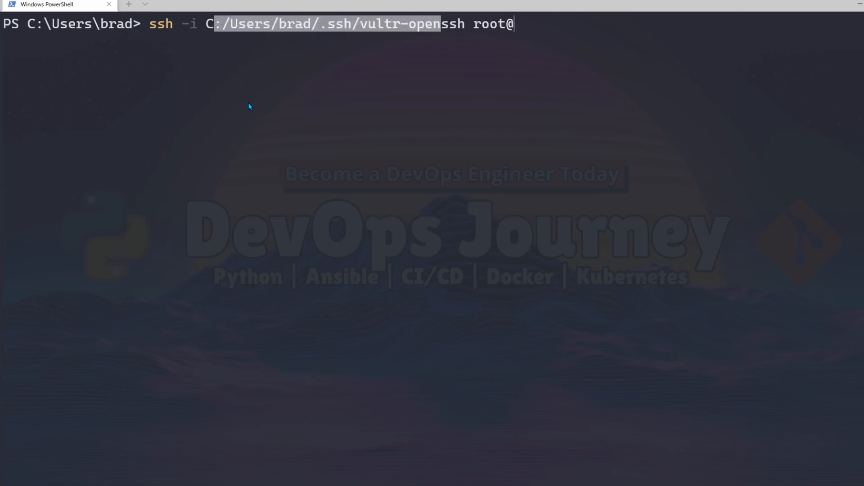